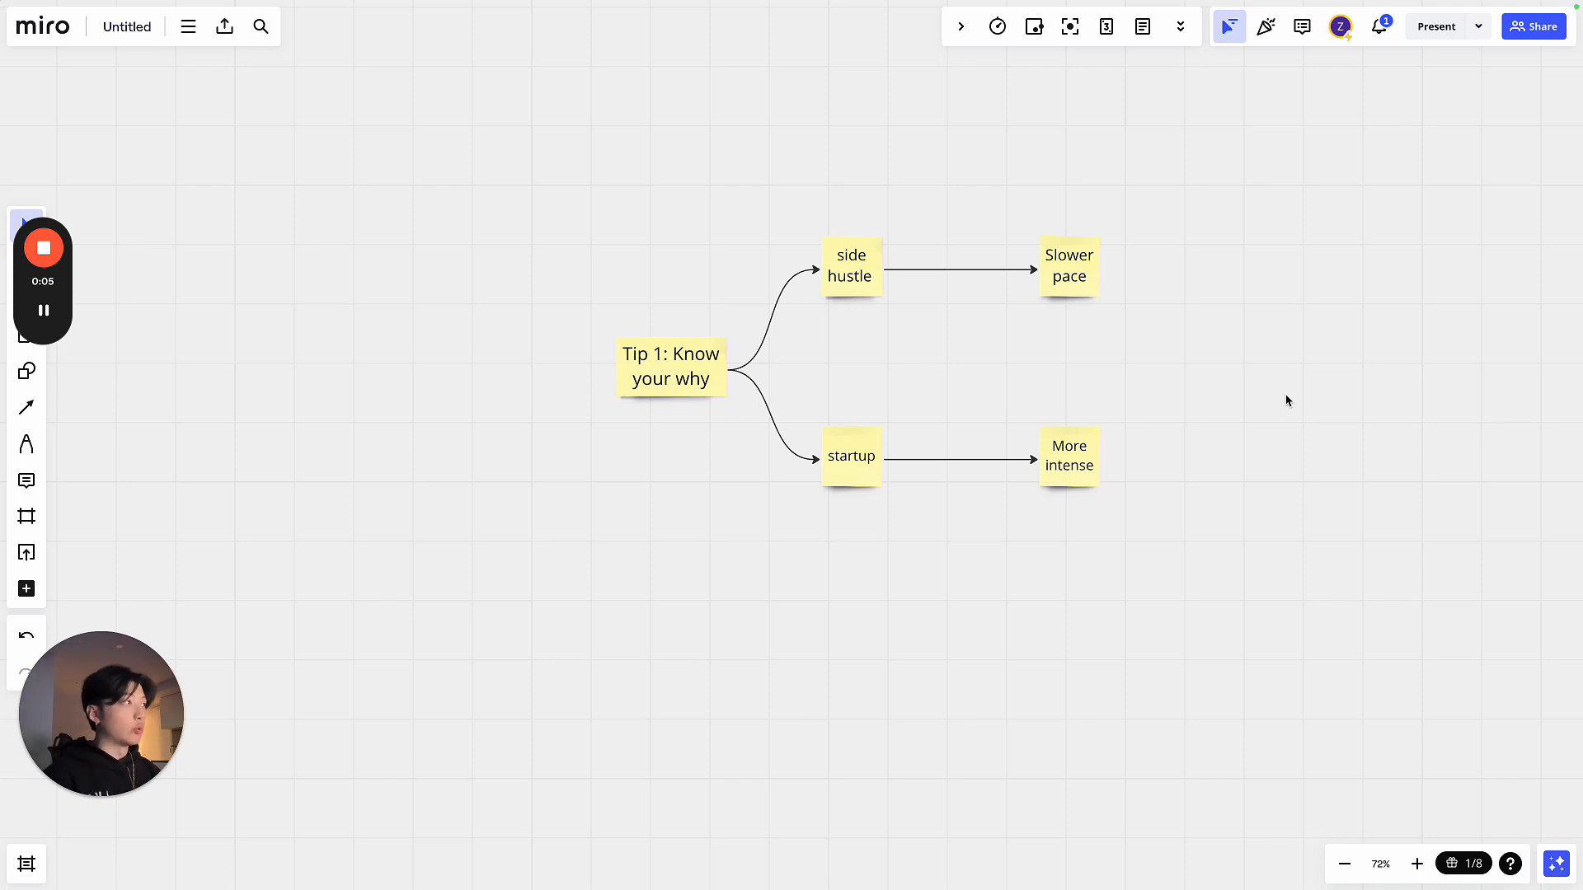
Select and then deselect the side hustle sticky note while scrolling down the board
click(850, 267)
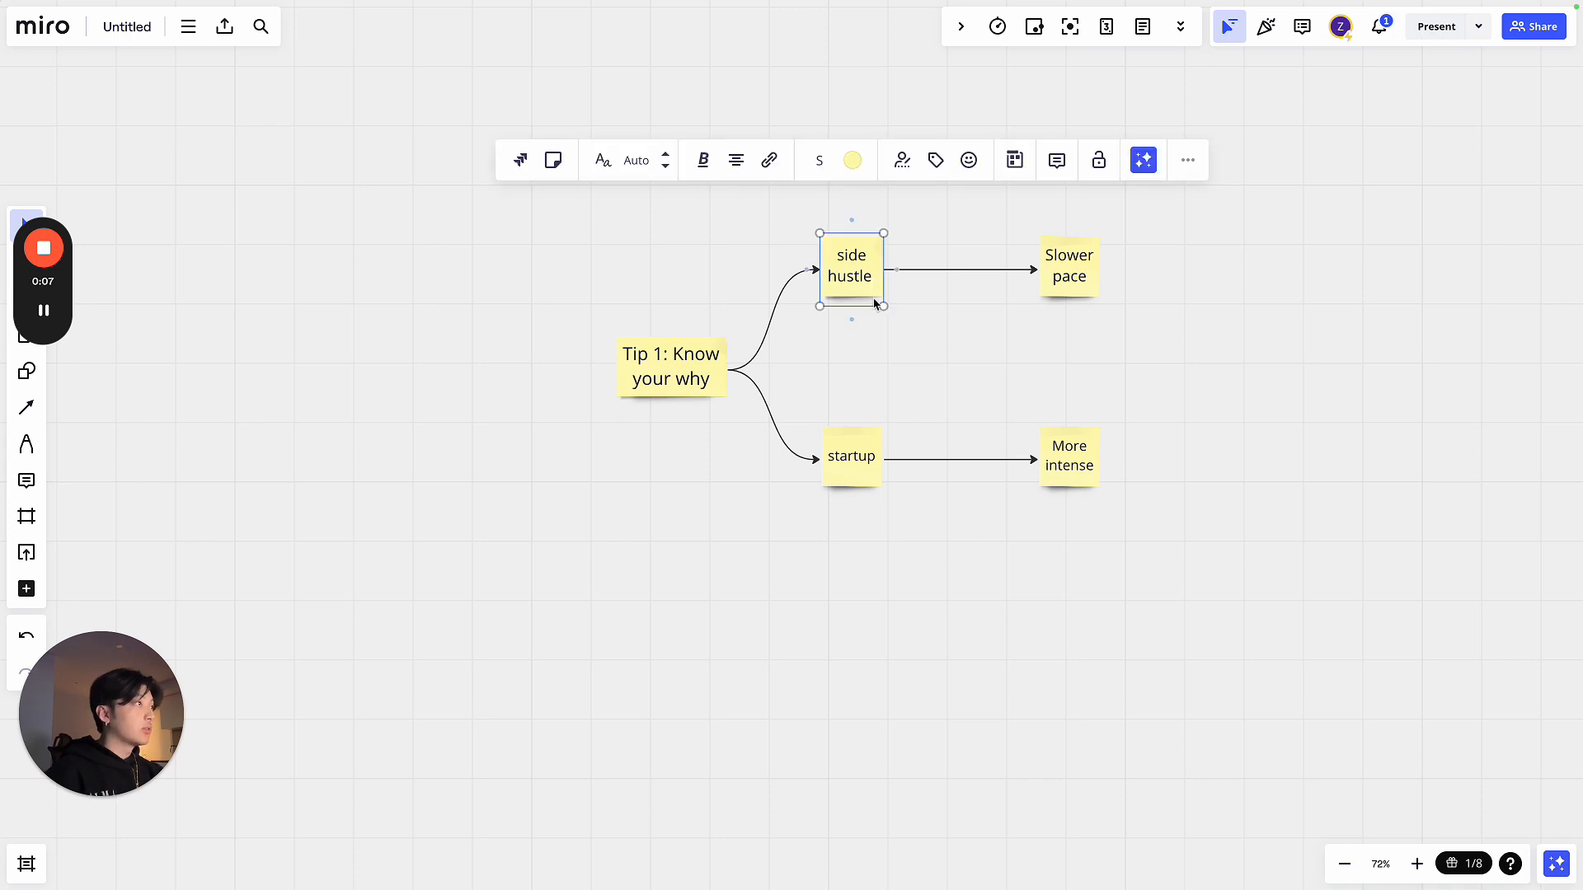
click(909, 390)
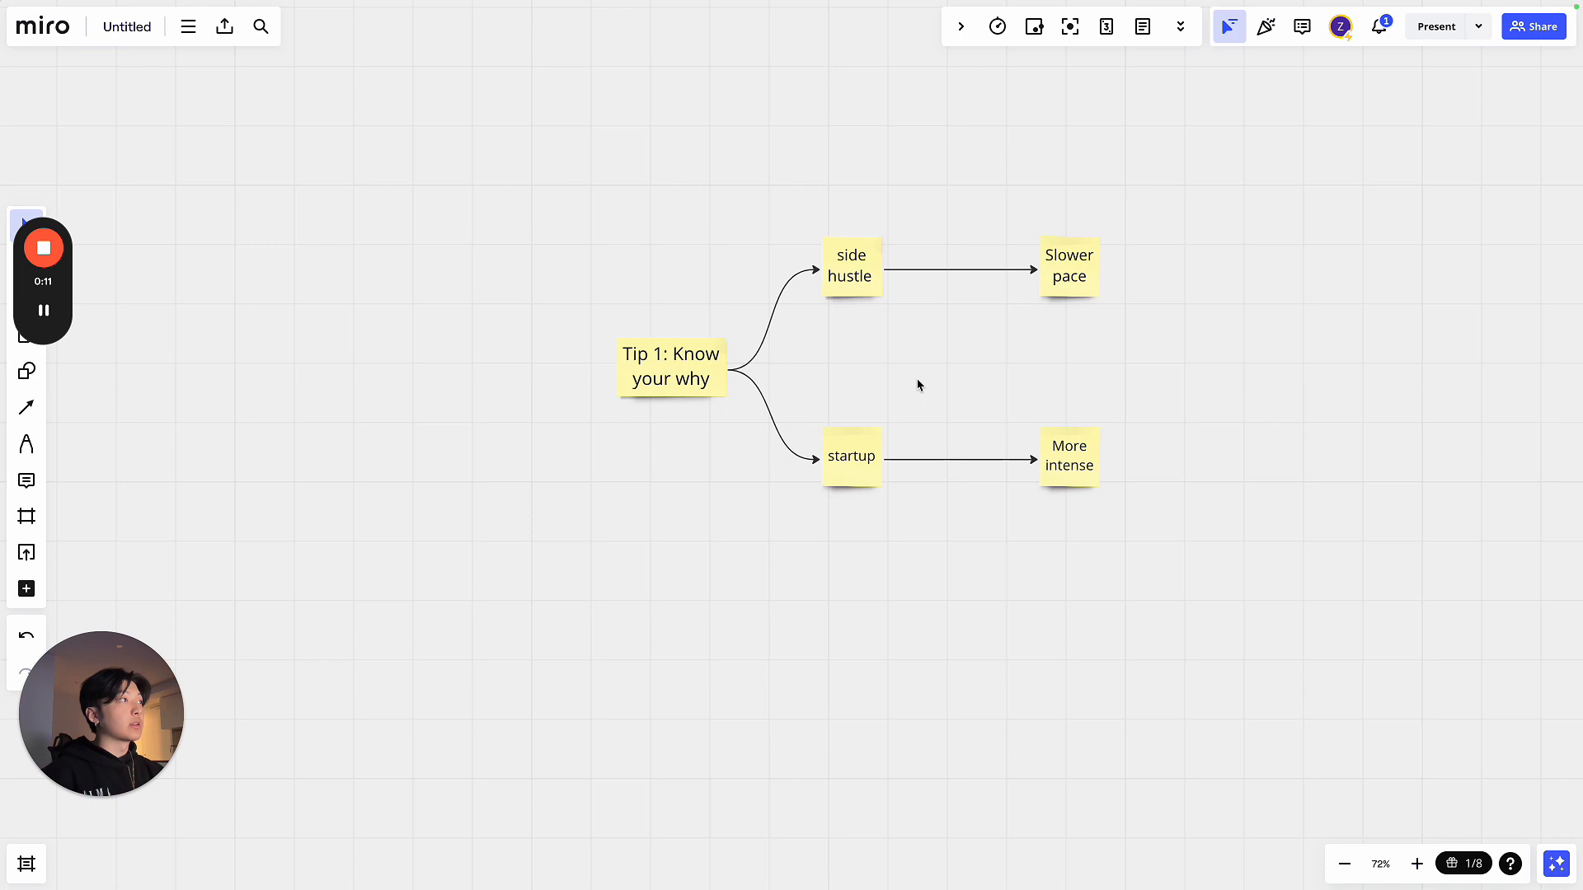
mouse_move(1006, 360)
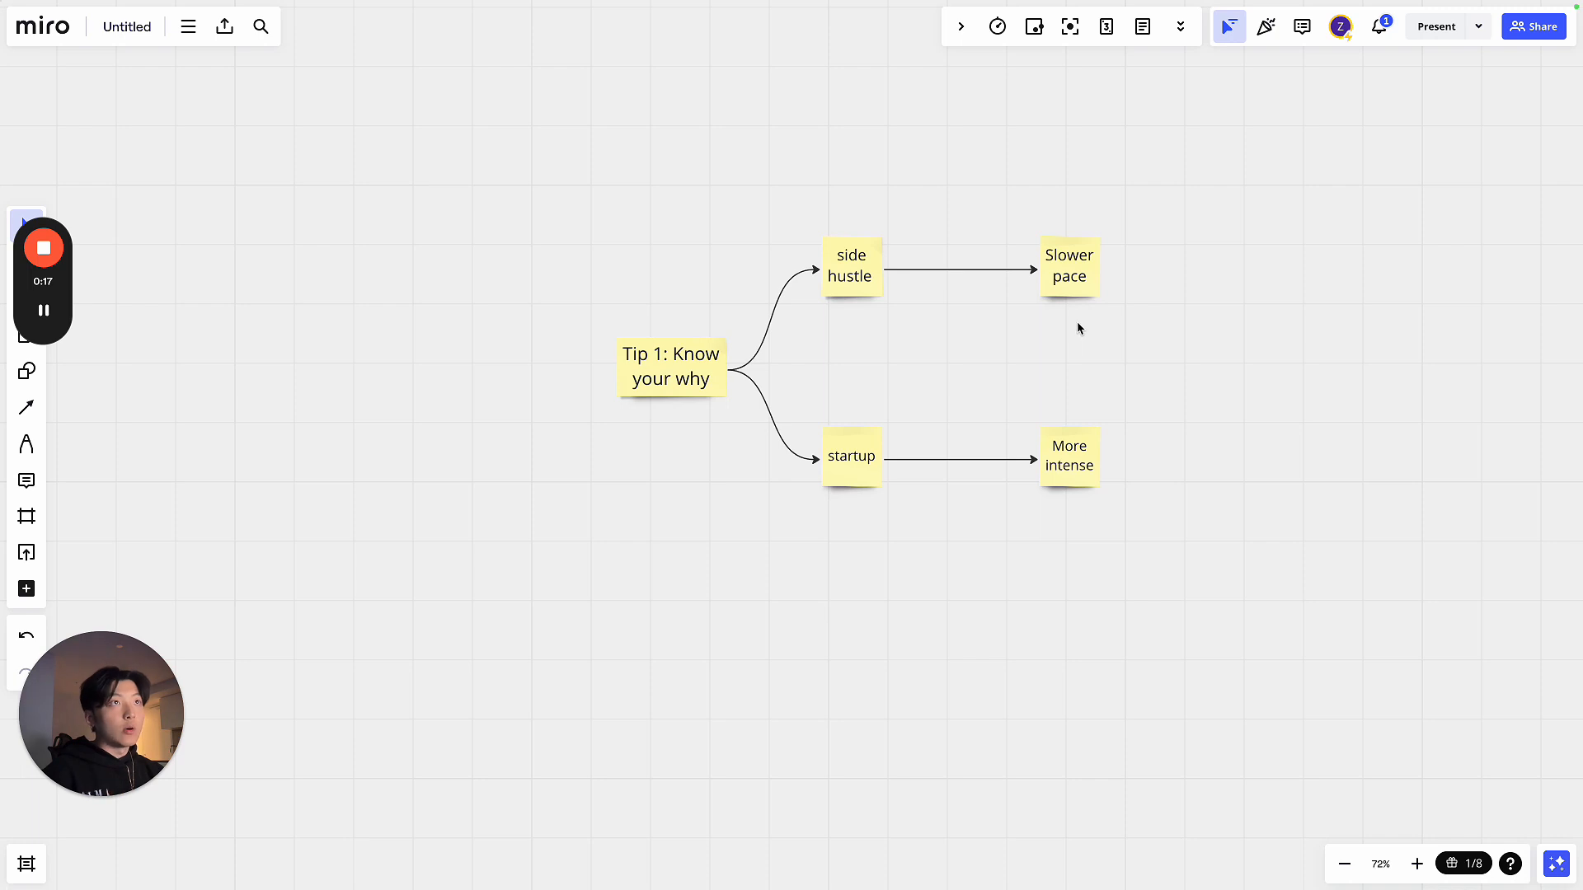
mouse_move(1095, 331)
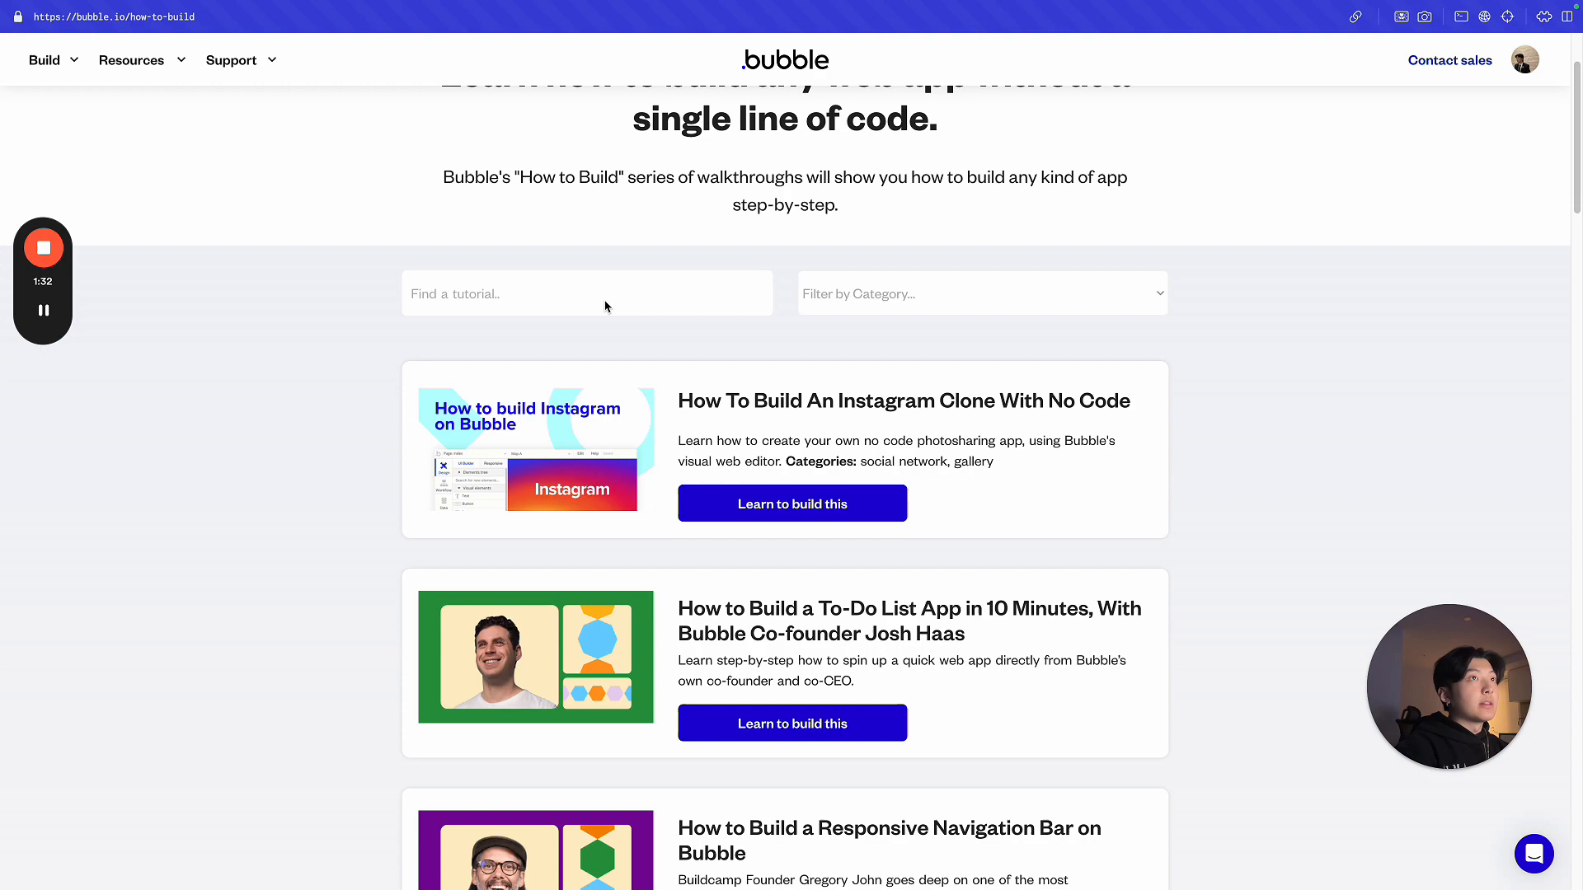
scroll(down, 3)
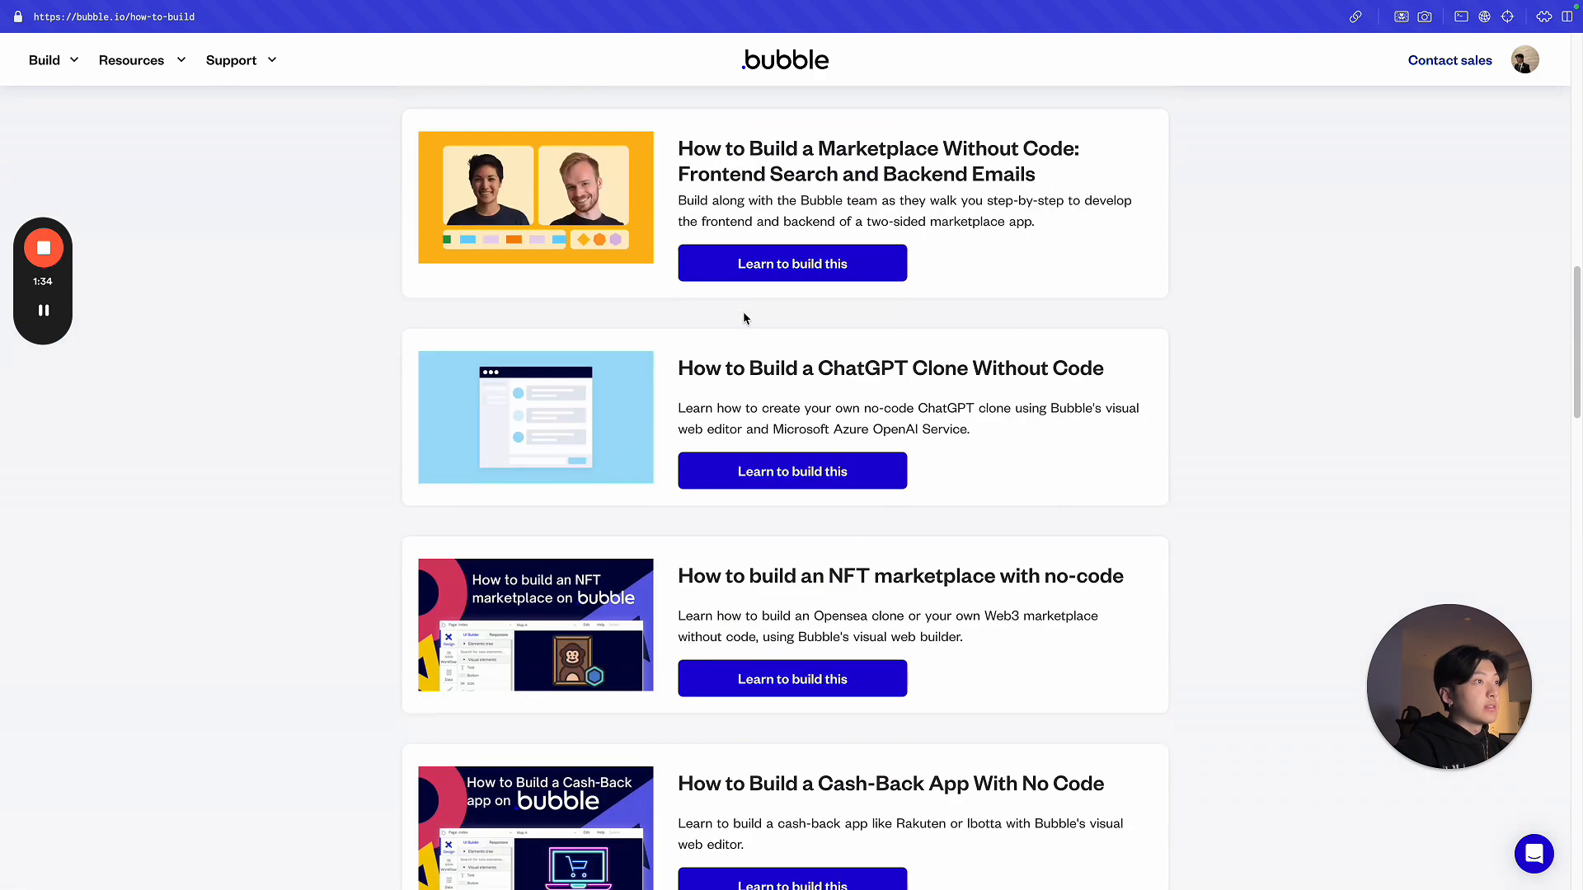
scroll(down, 3)
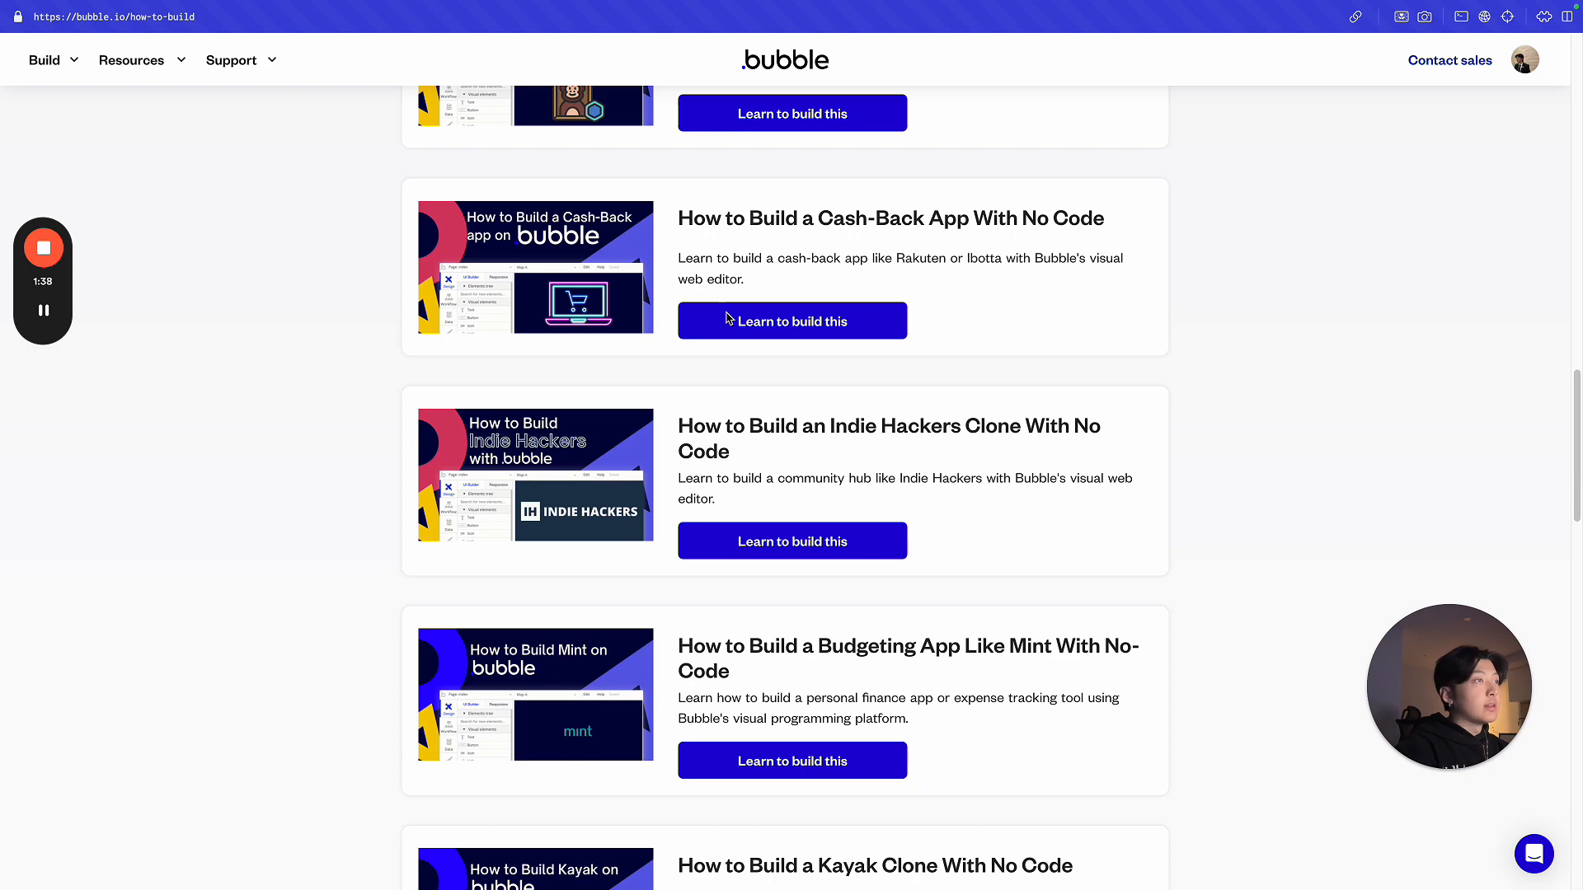
scroll(down, 3)
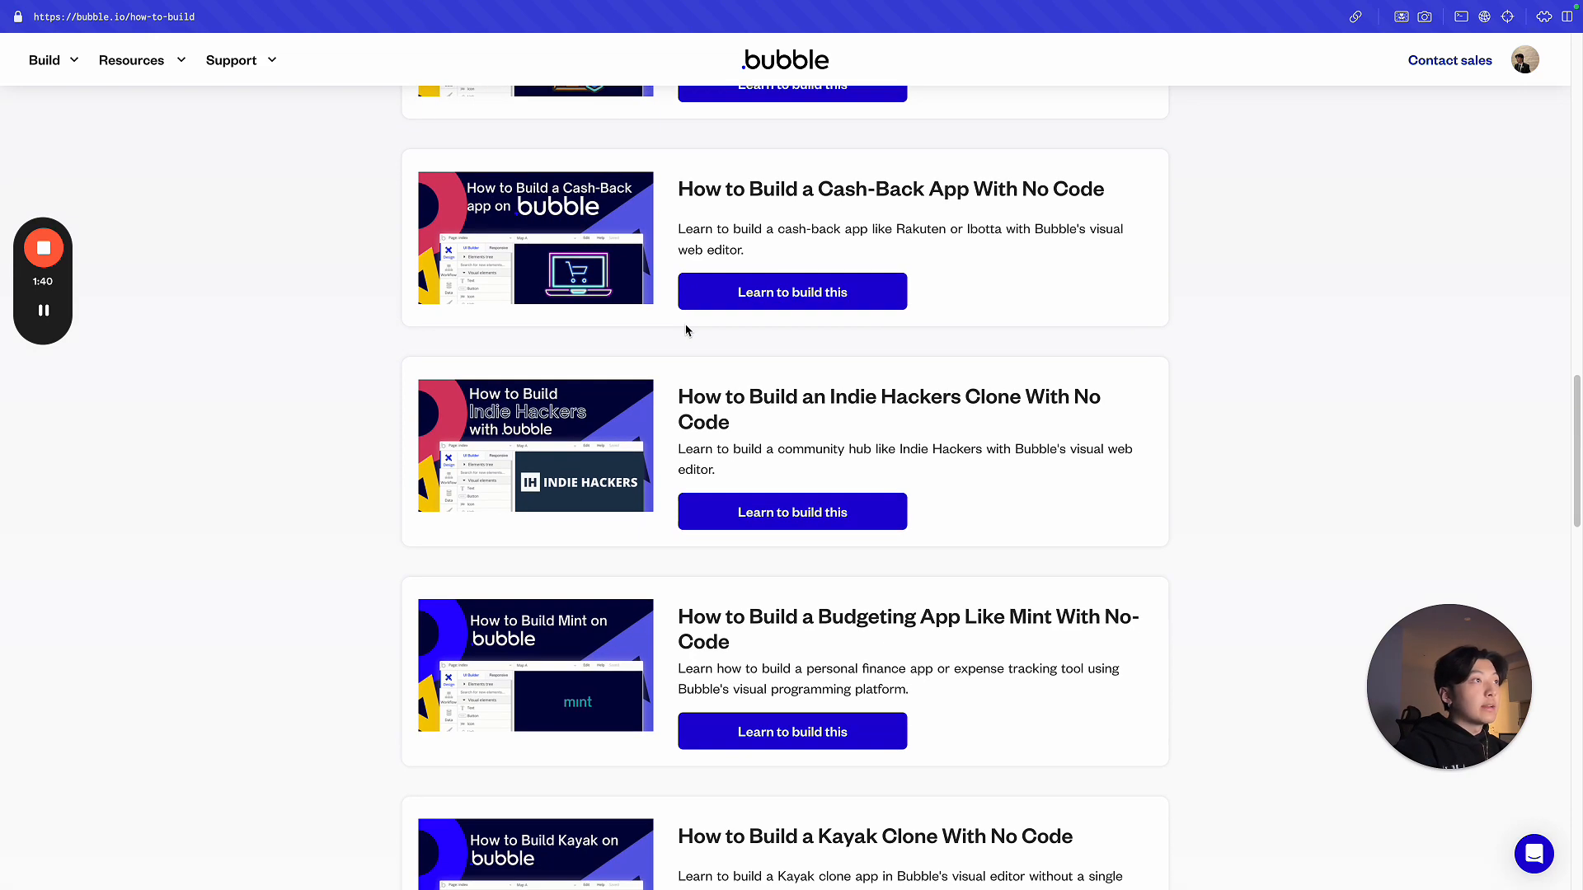
scroll(down, 3)
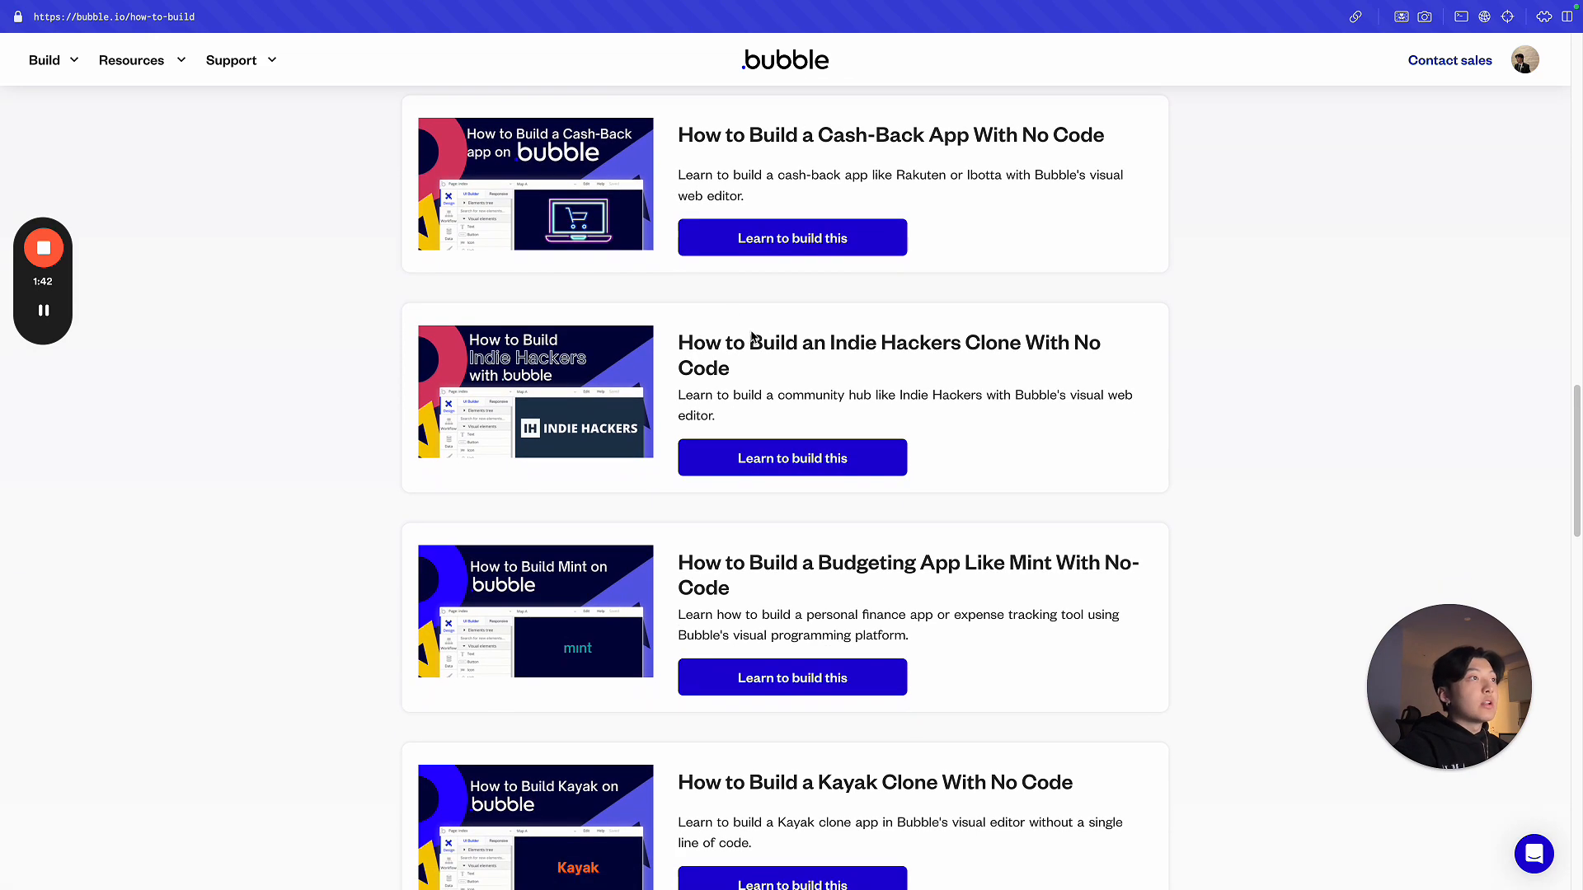
scroll(down, 3)
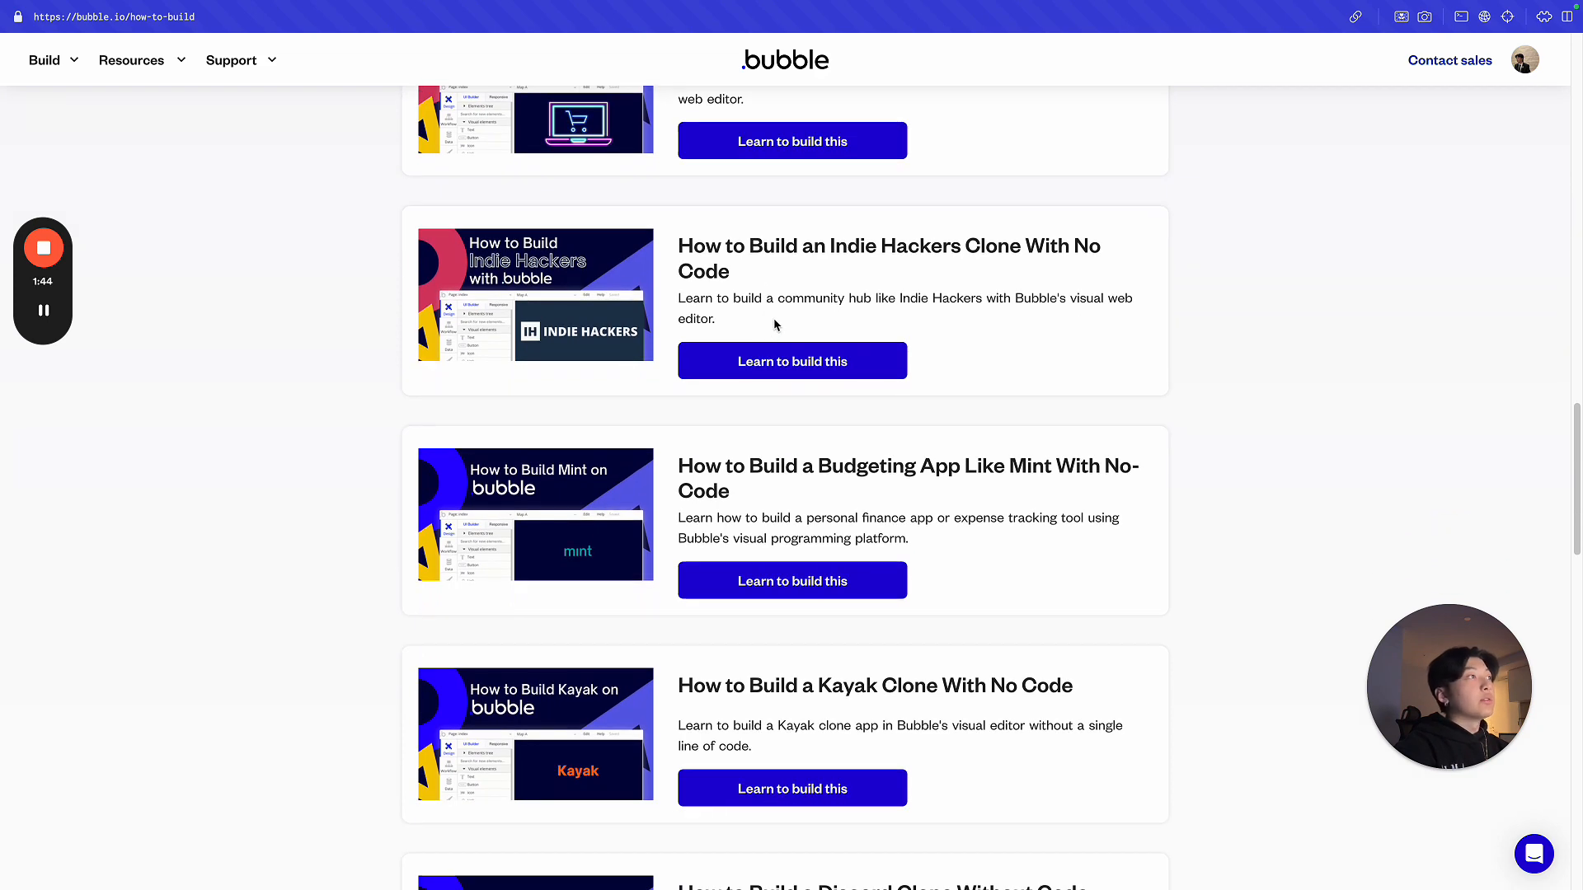
scroll(down, 3)
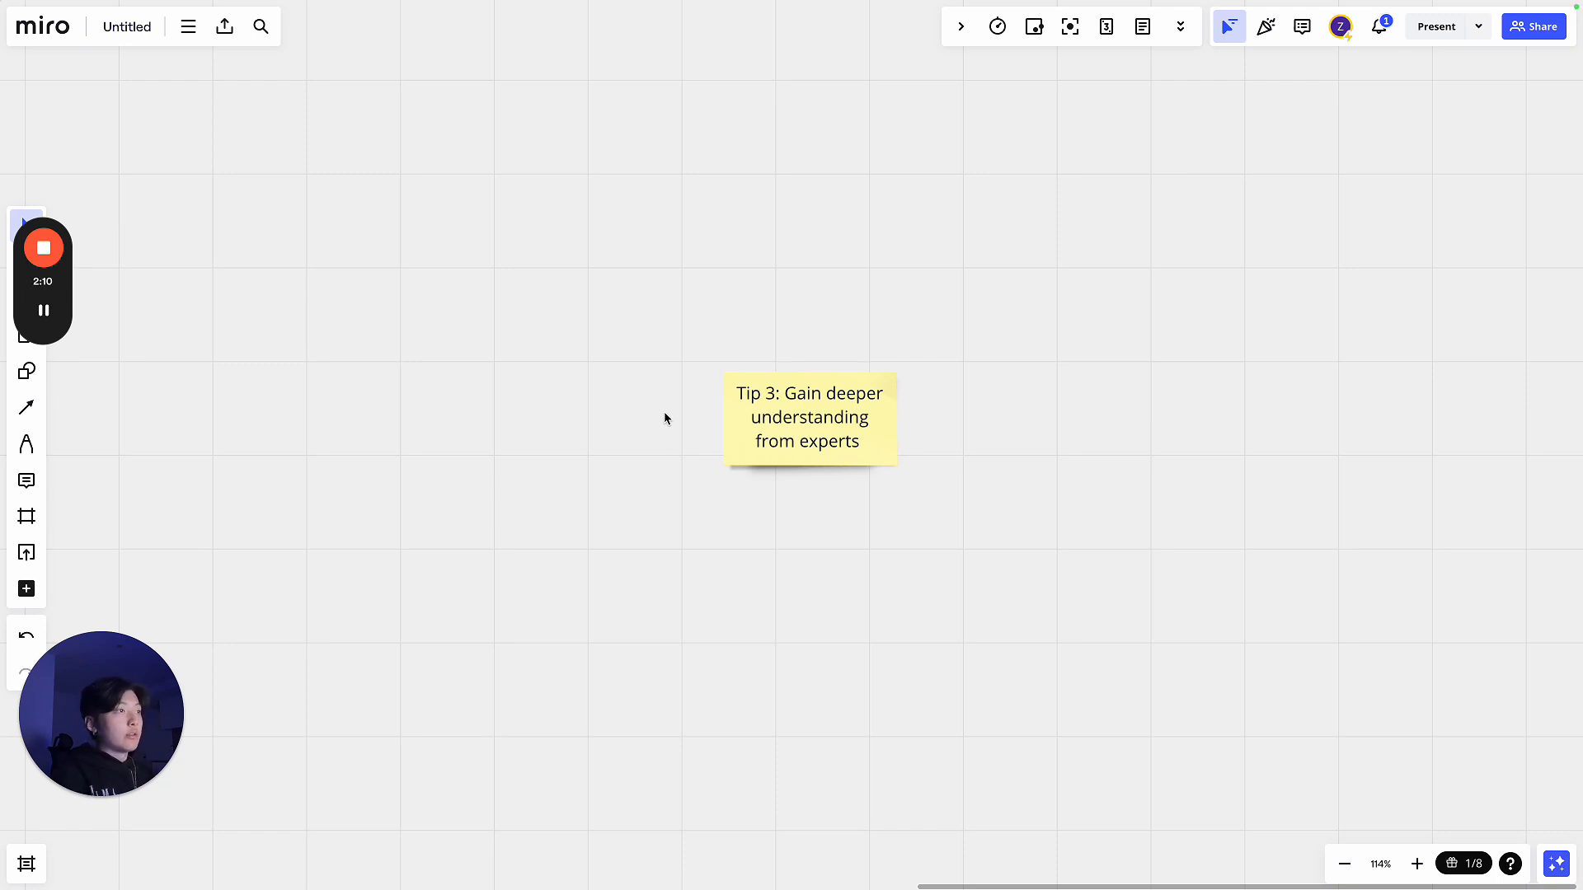
mouse_move(626, 410)
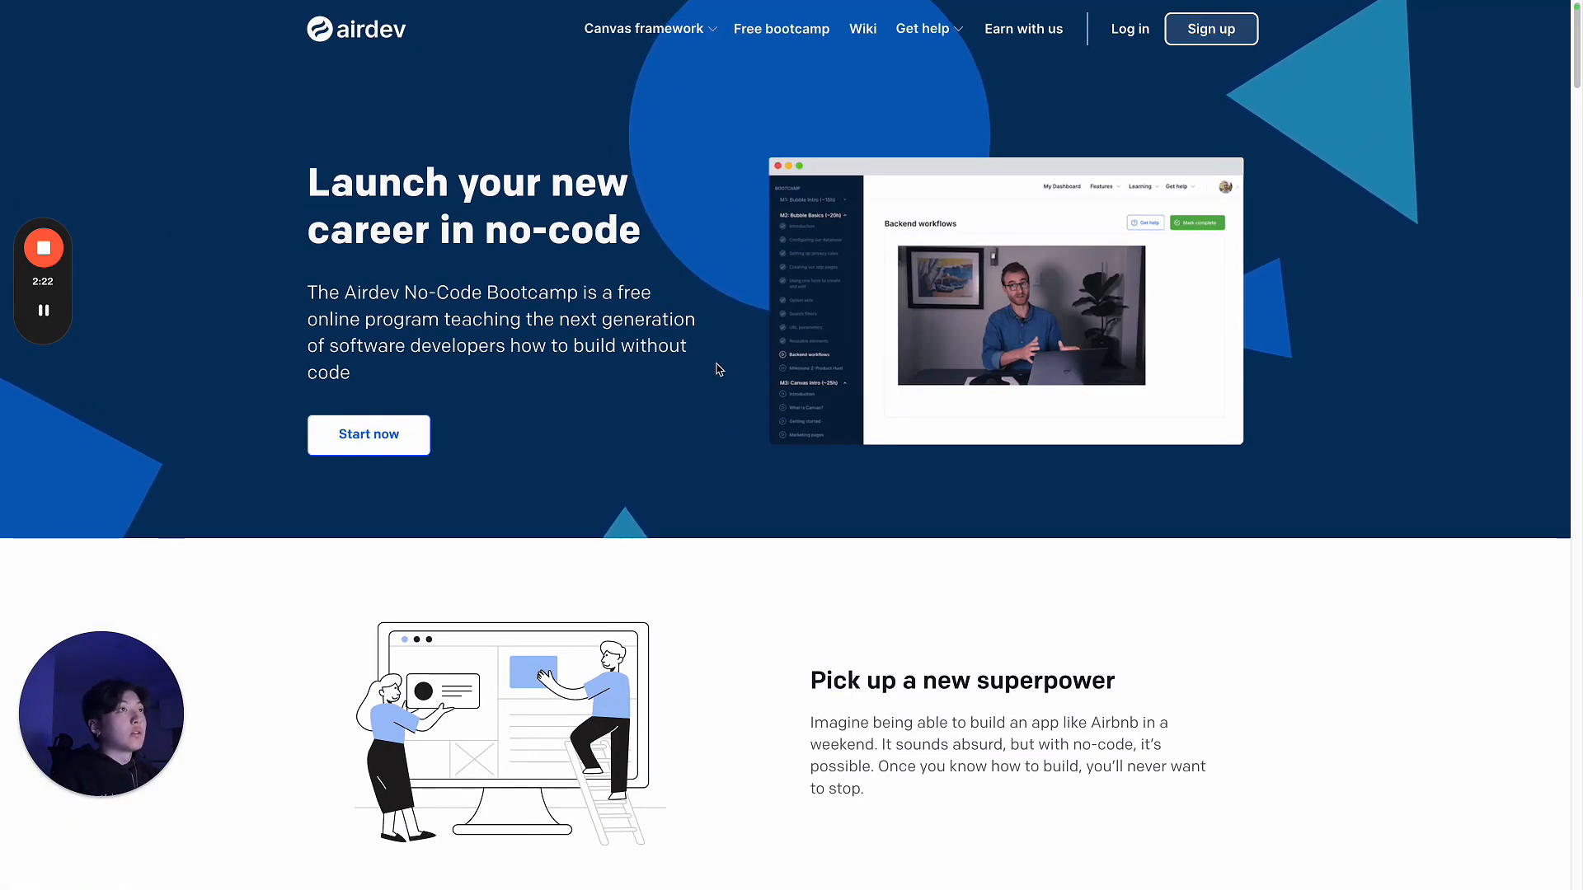
Add a copy of the Experts note to its right reading 'slack', aligned level with Experts
scroll(down, 3)
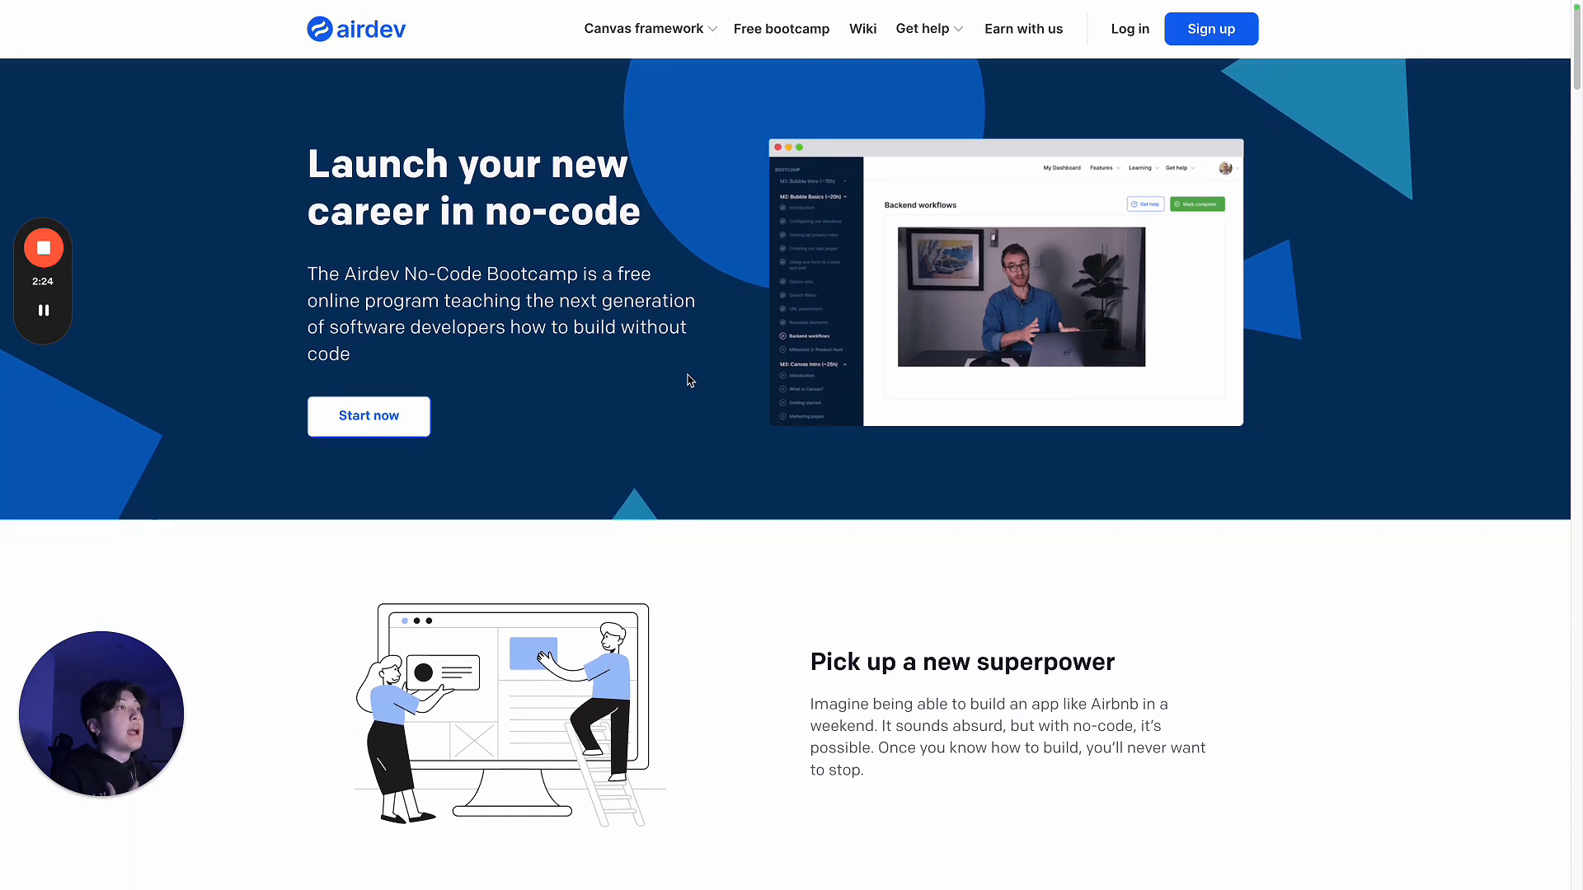
scroll(down, 3)
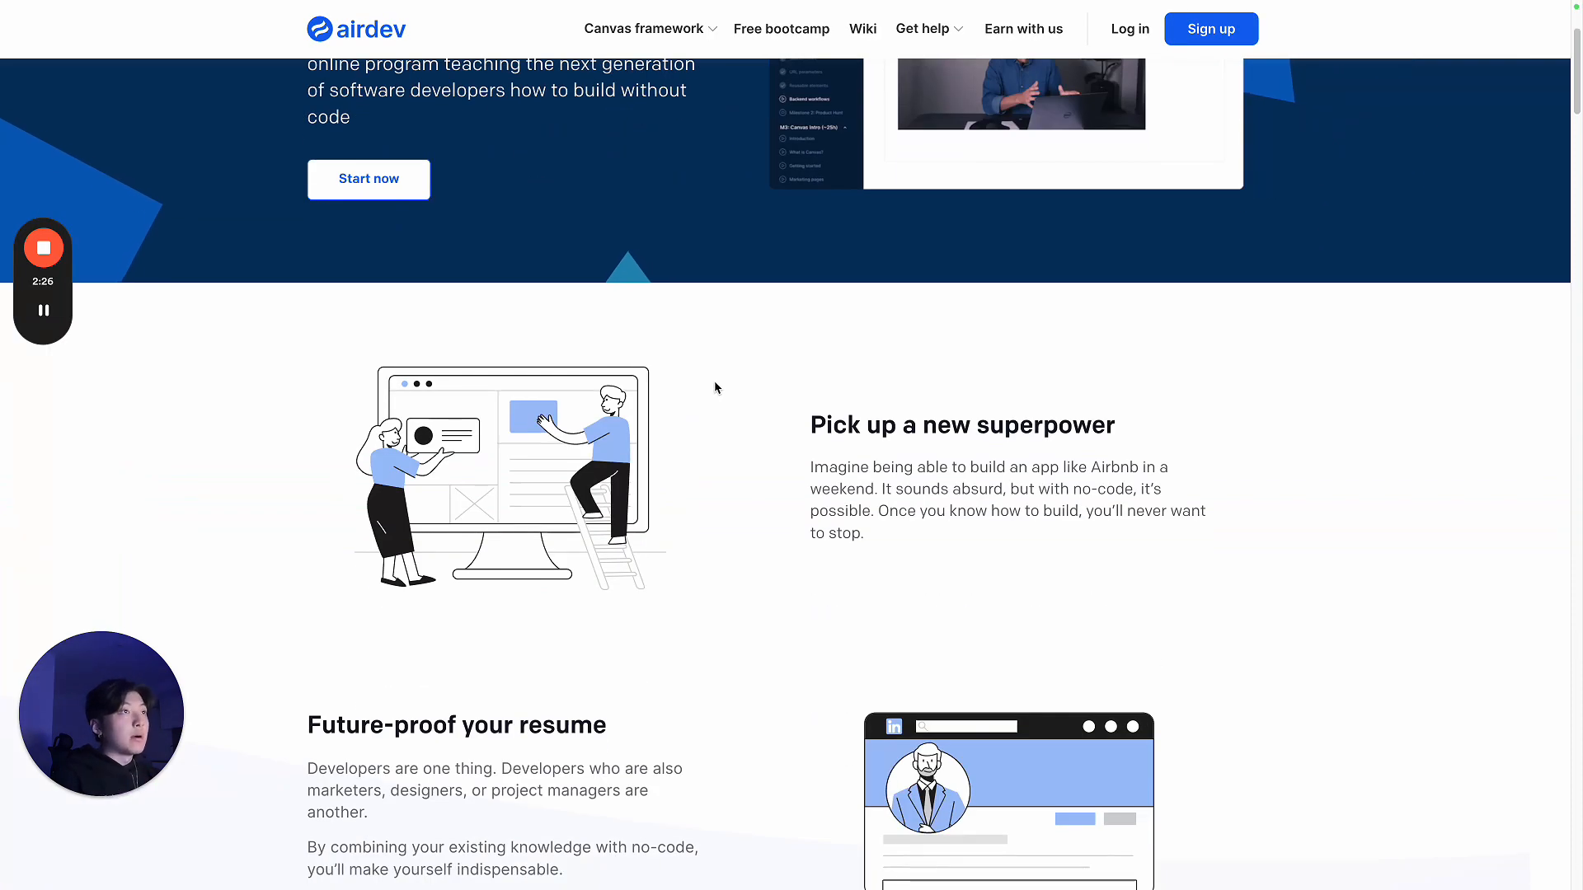
scroll(down, 3)
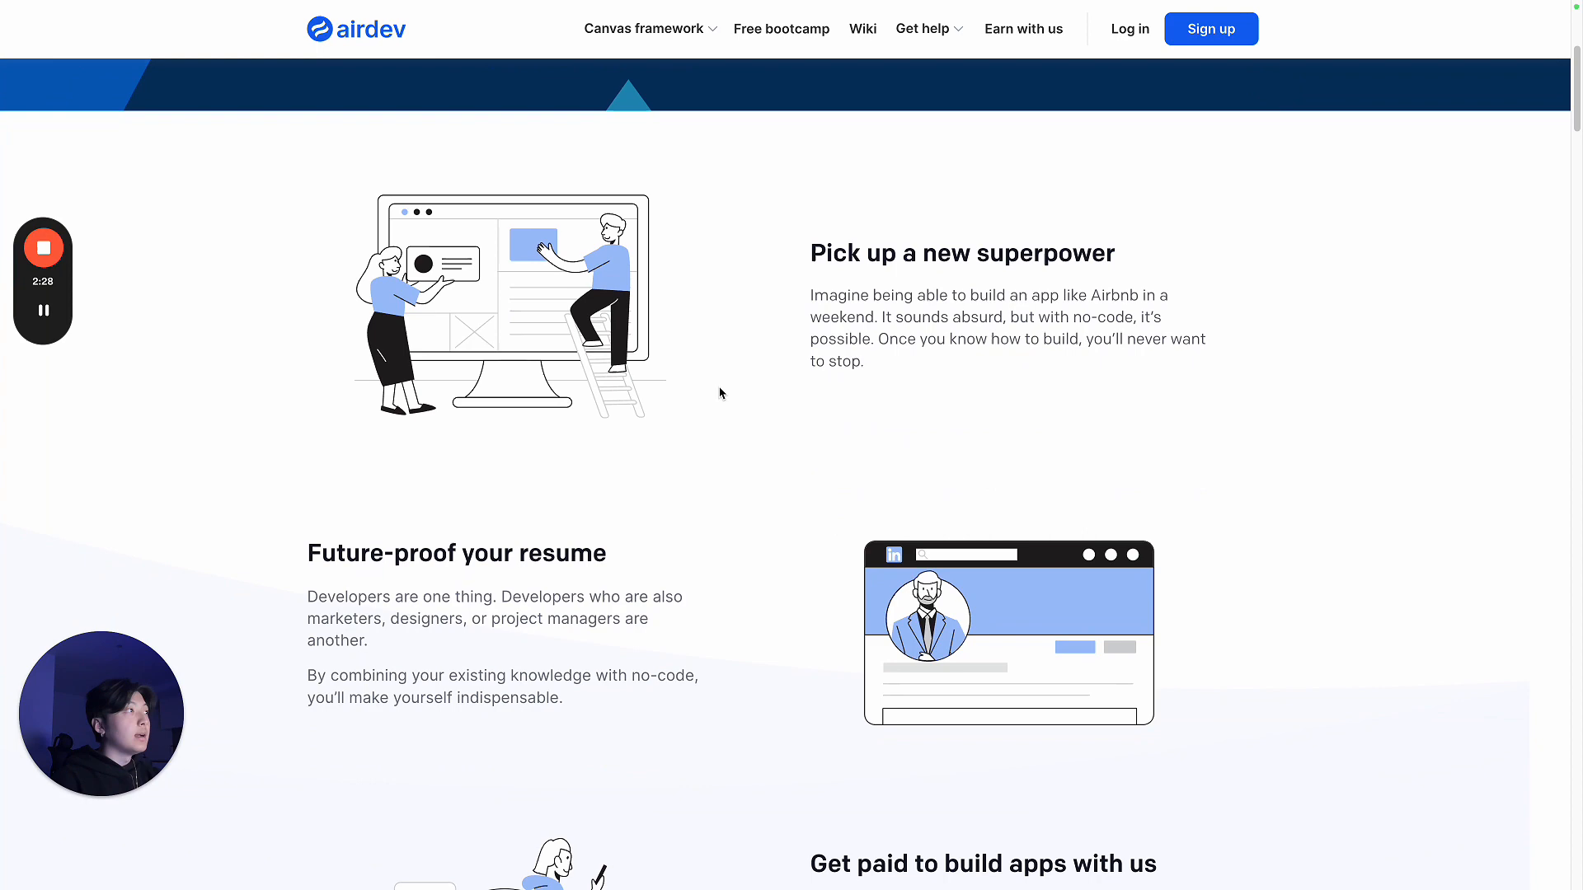
scroll(down, 3)
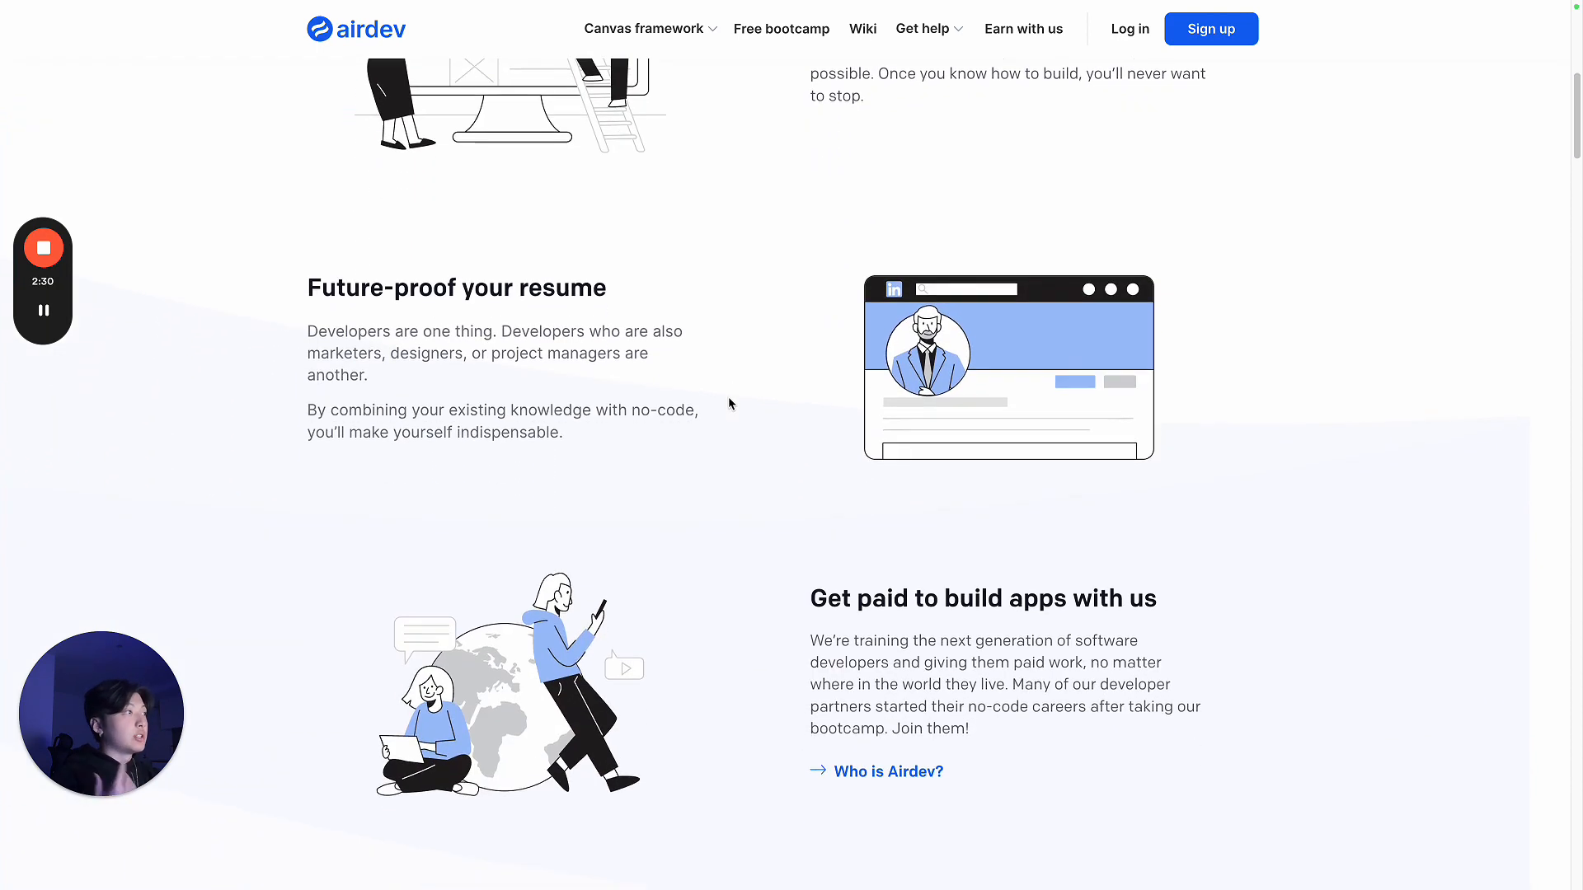
scroll(down, 3)
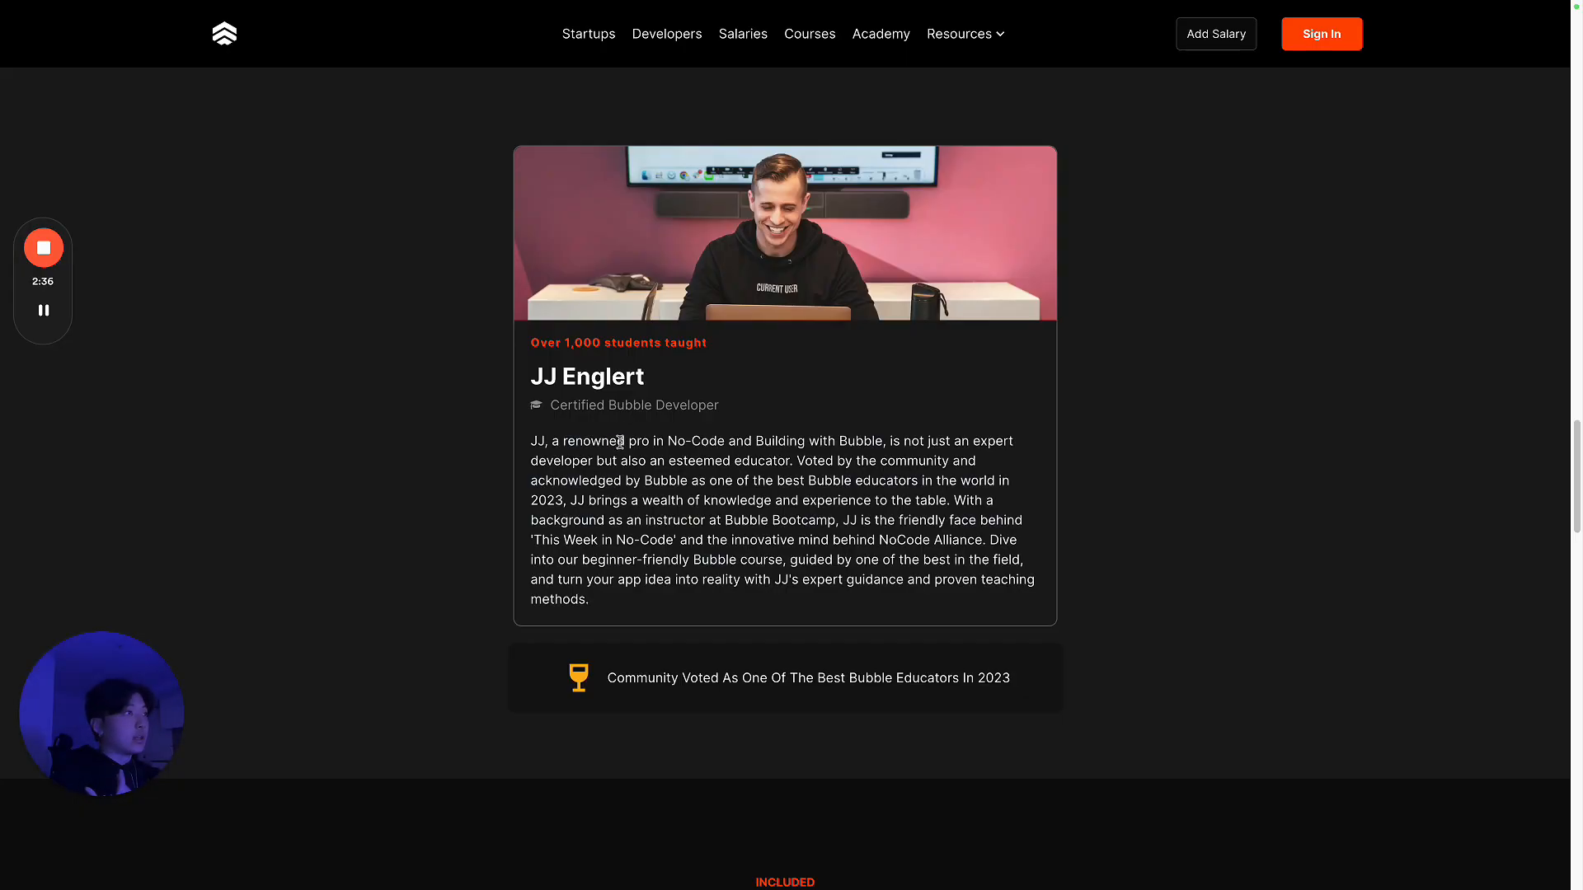
mouse_move(904, 413)
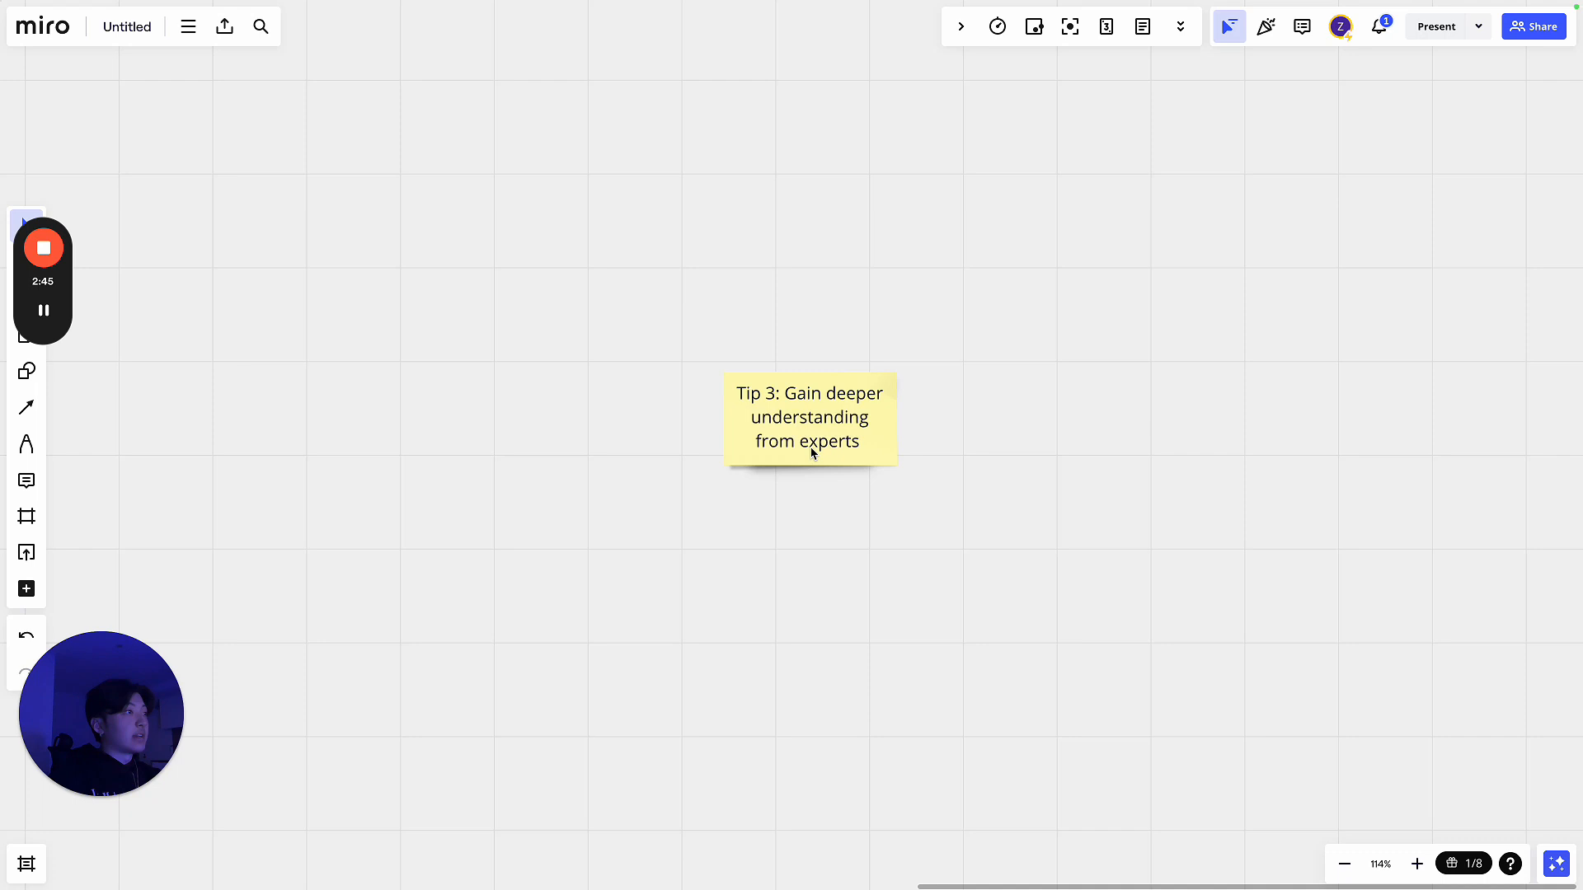
mouse_move(807, 480)
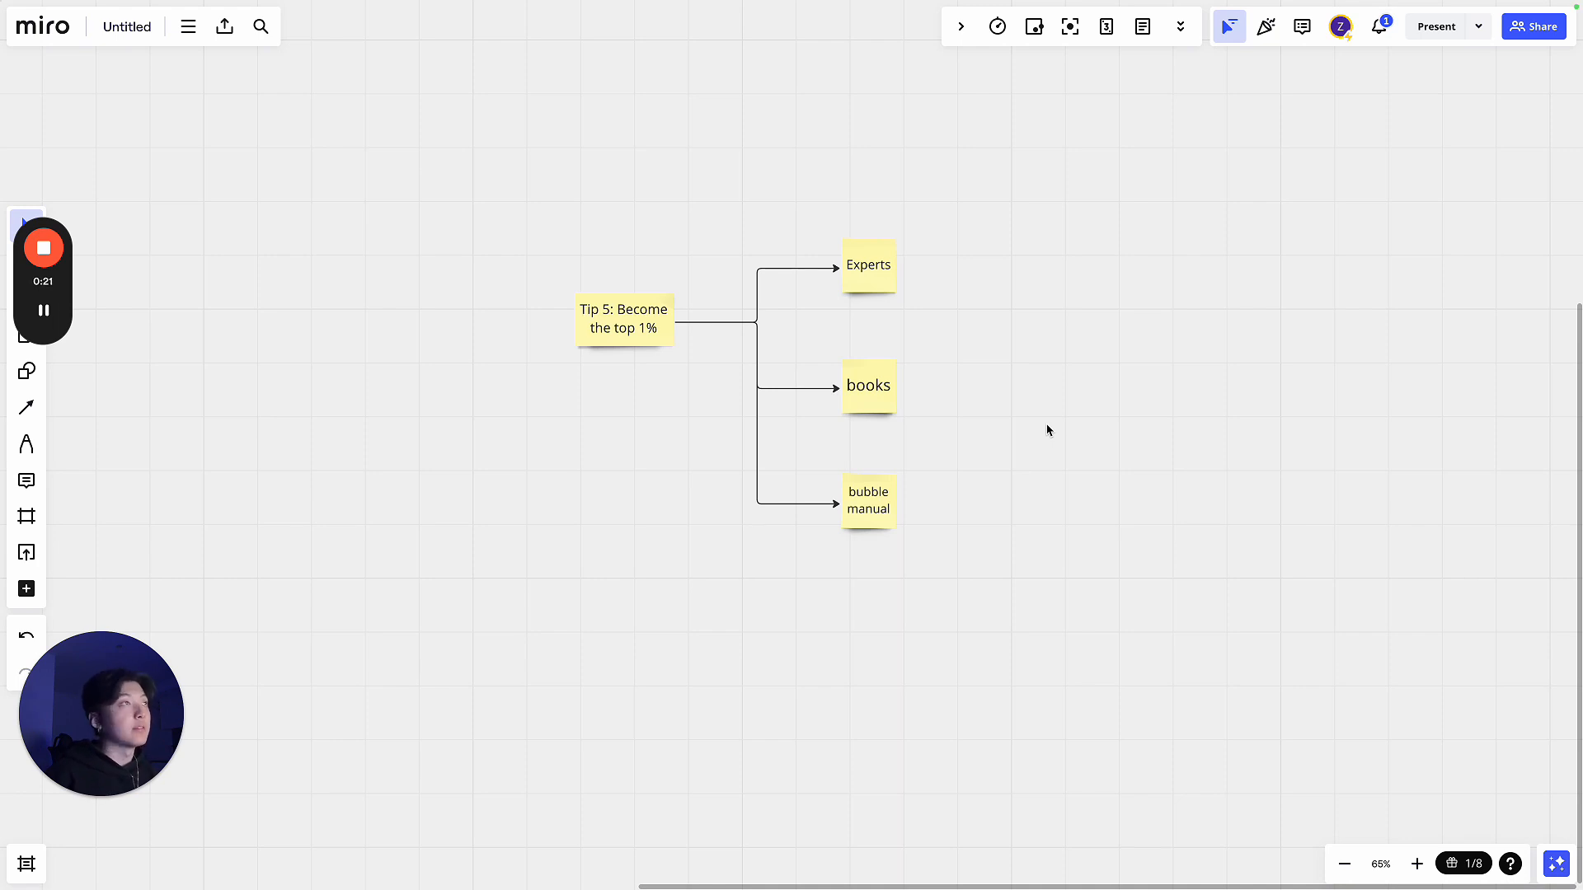
mouse_move(905, 467)
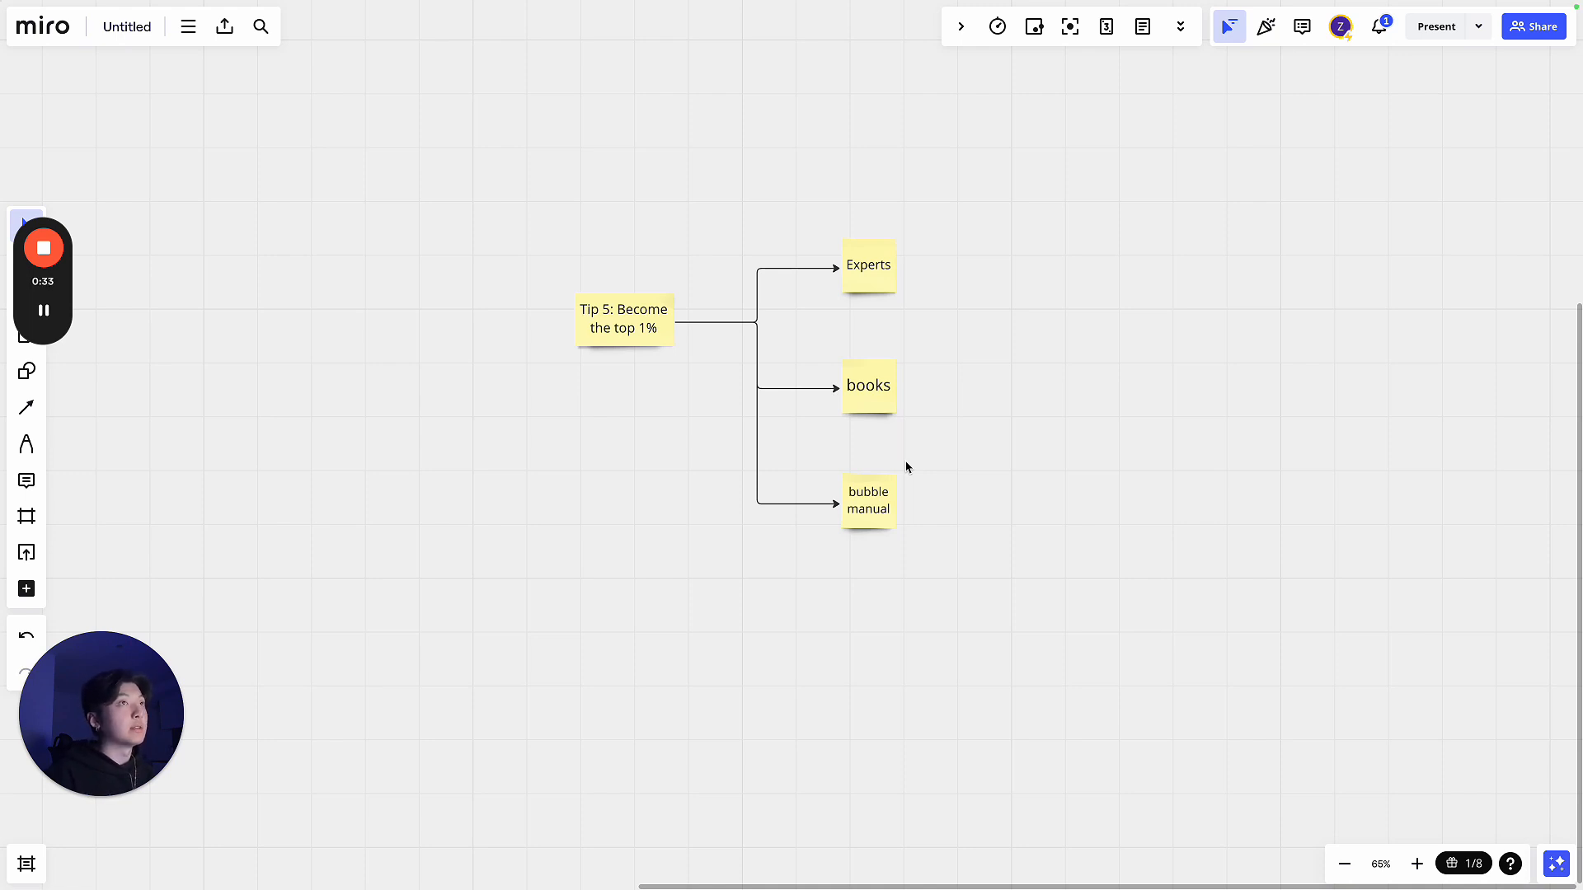
mouse_move(901, 249)
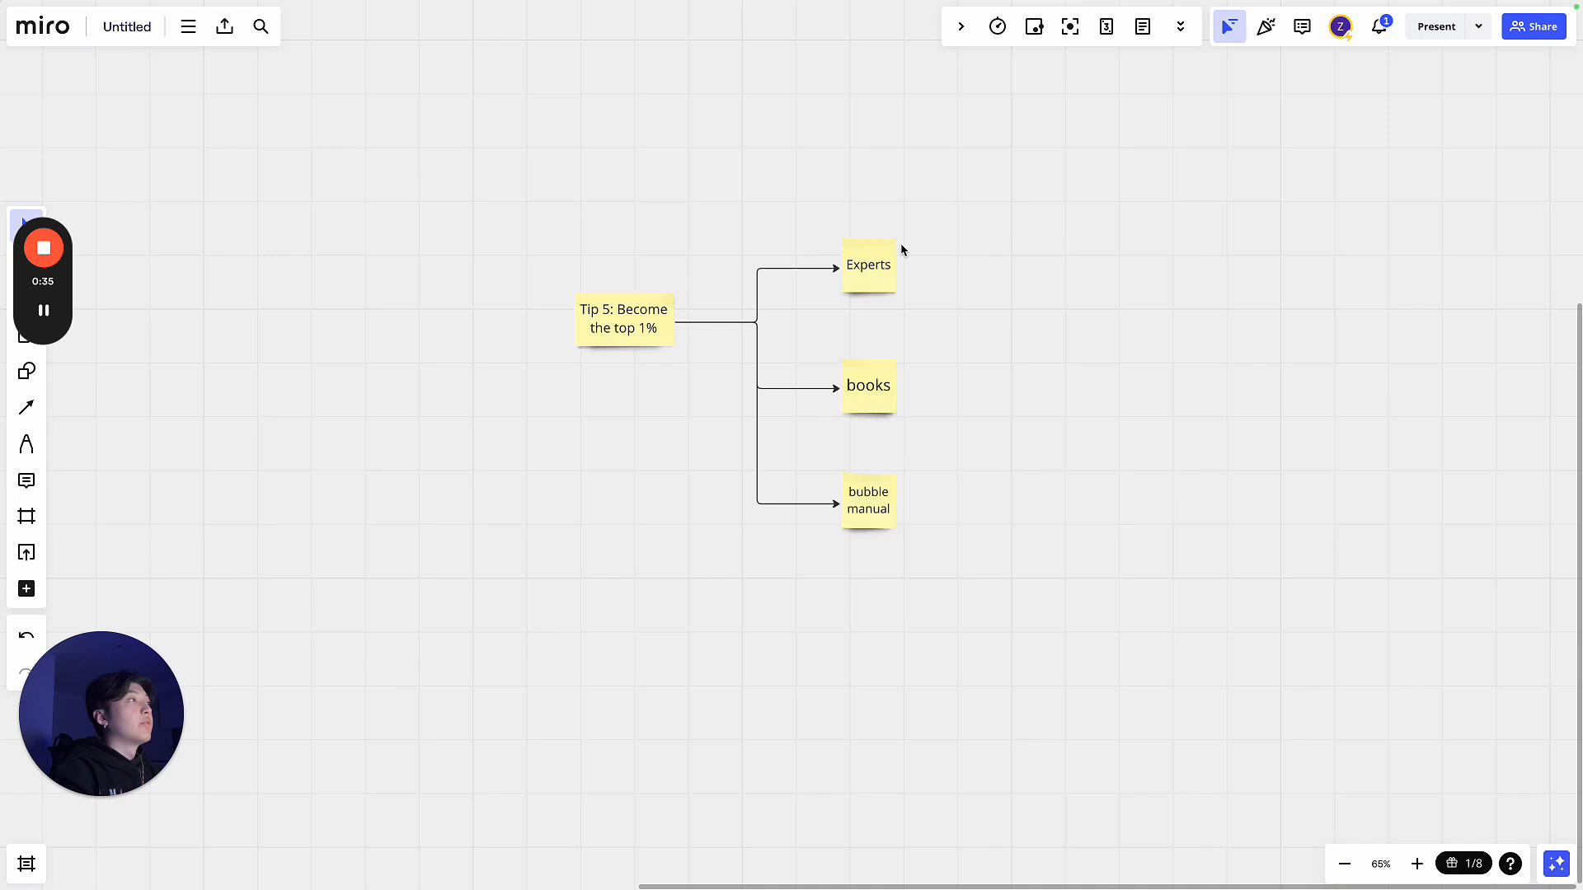
mouse_move(916, 289)
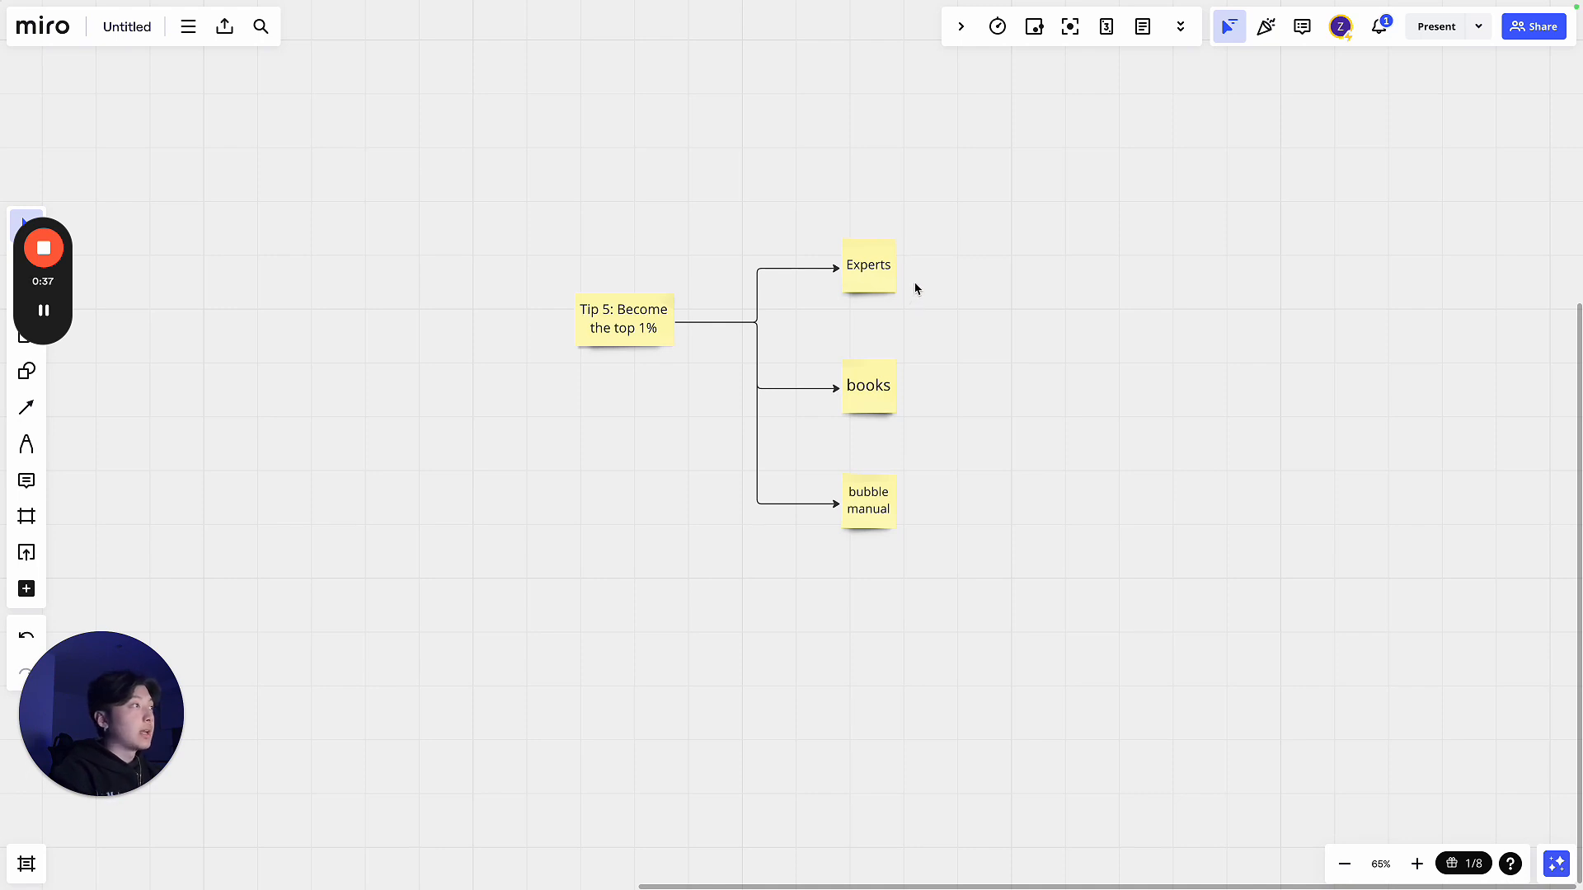
click(868, 265)
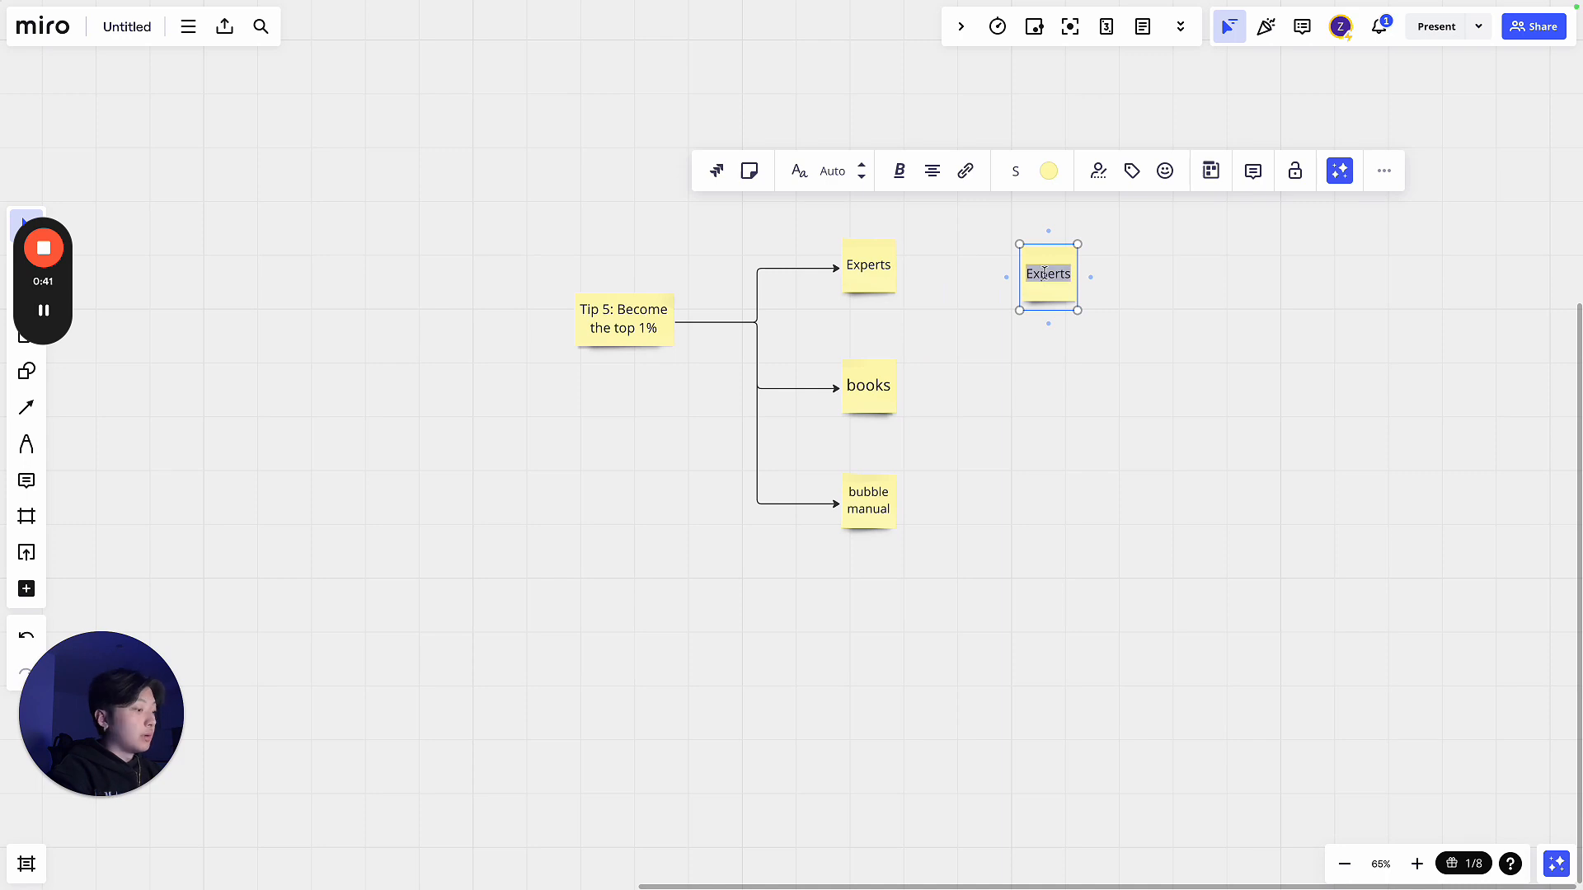
text(slack)
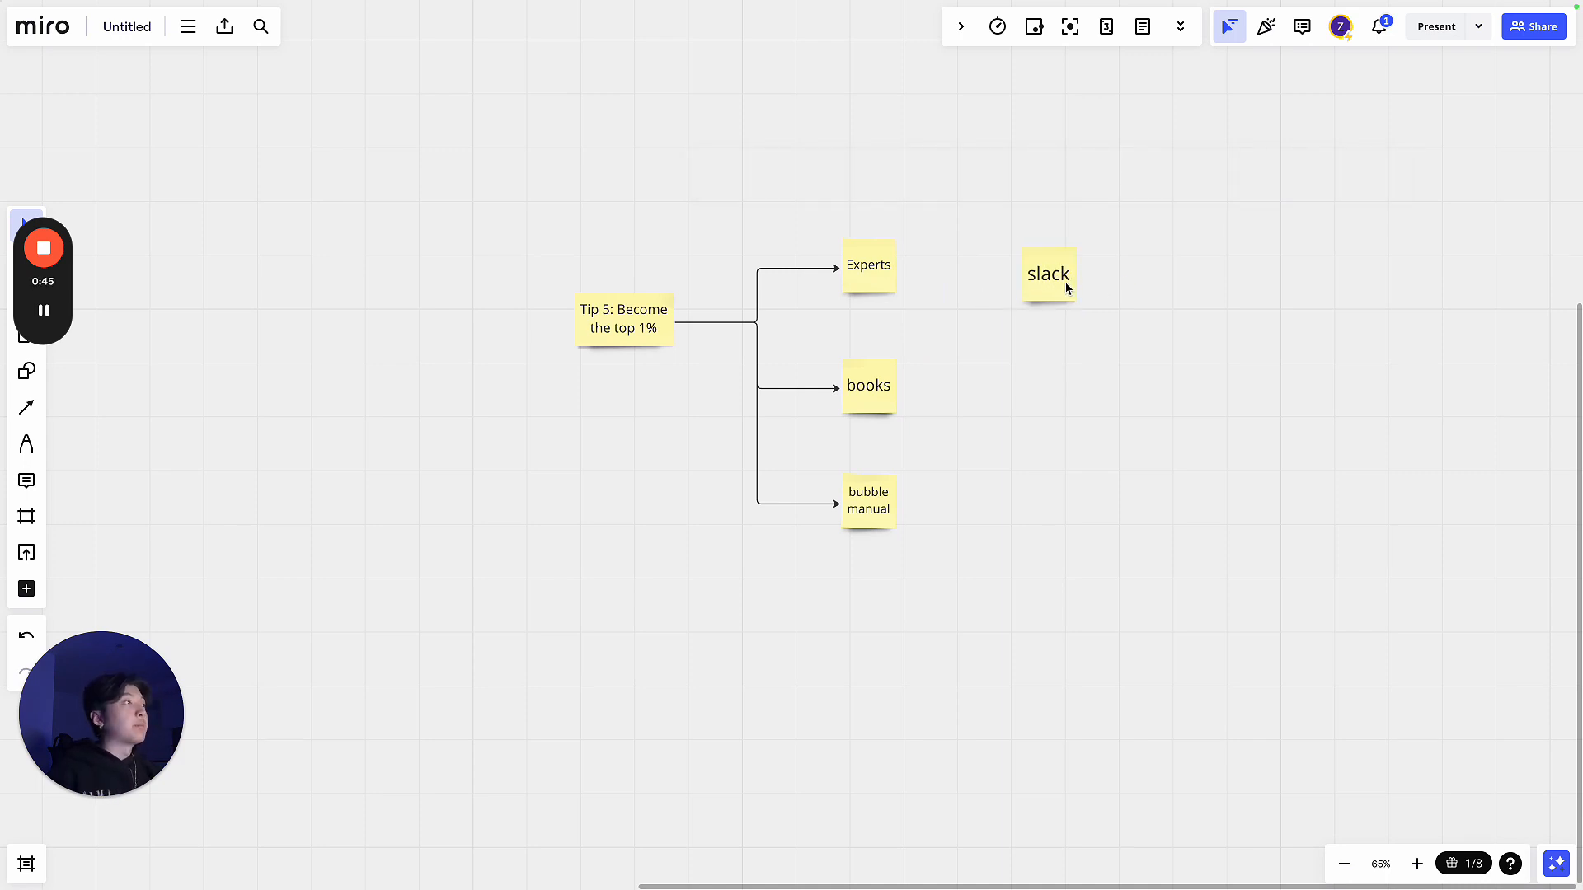
drag(1048, 273, 1046, 258)
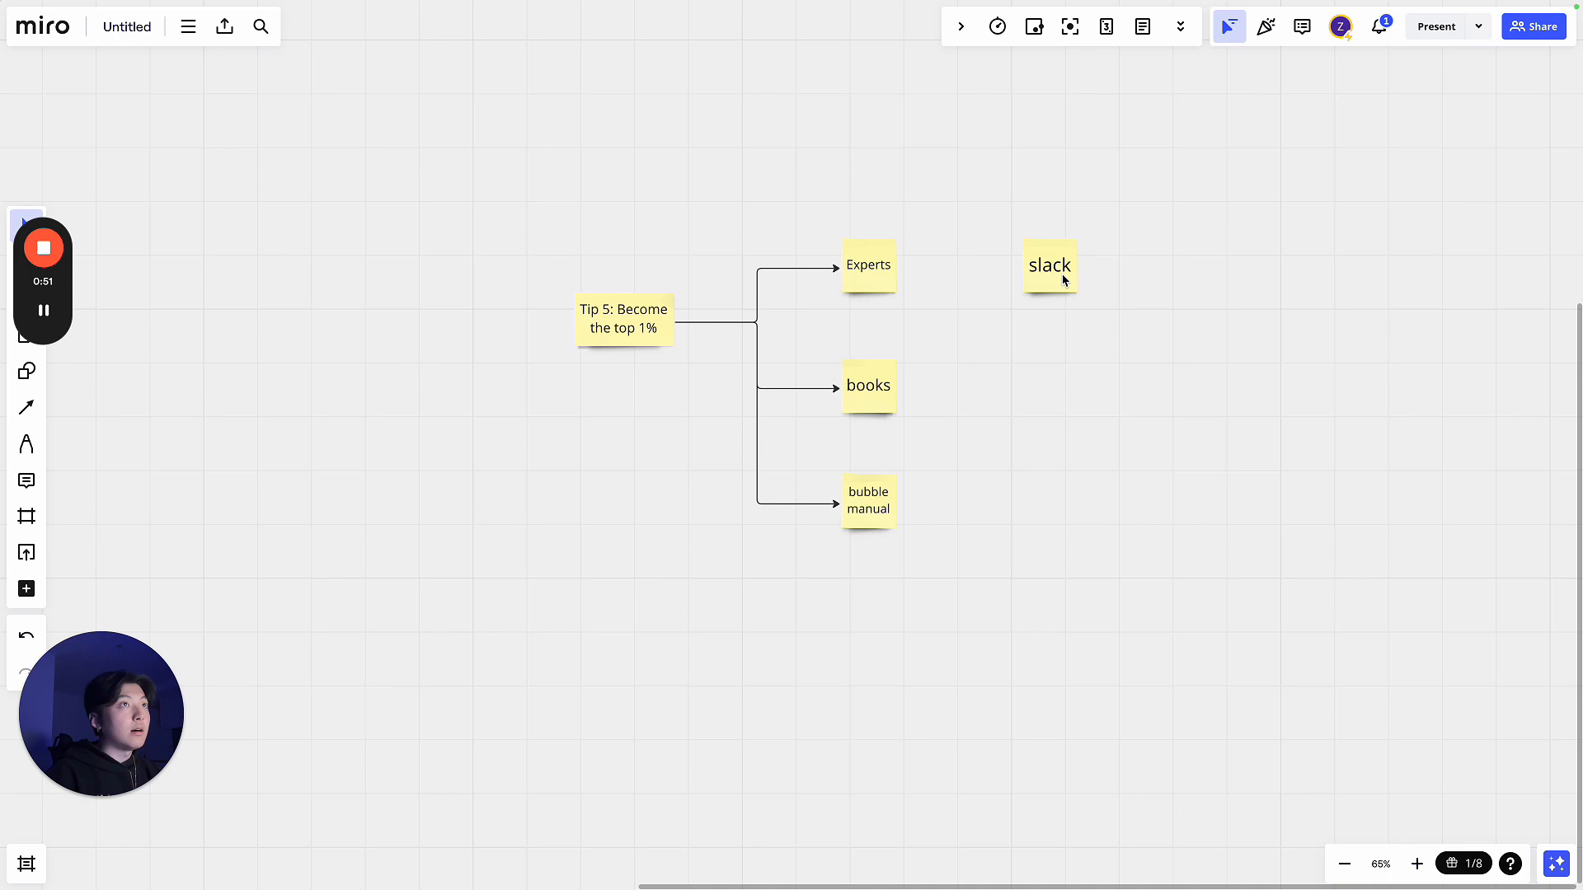
mouse_move(878, 381)
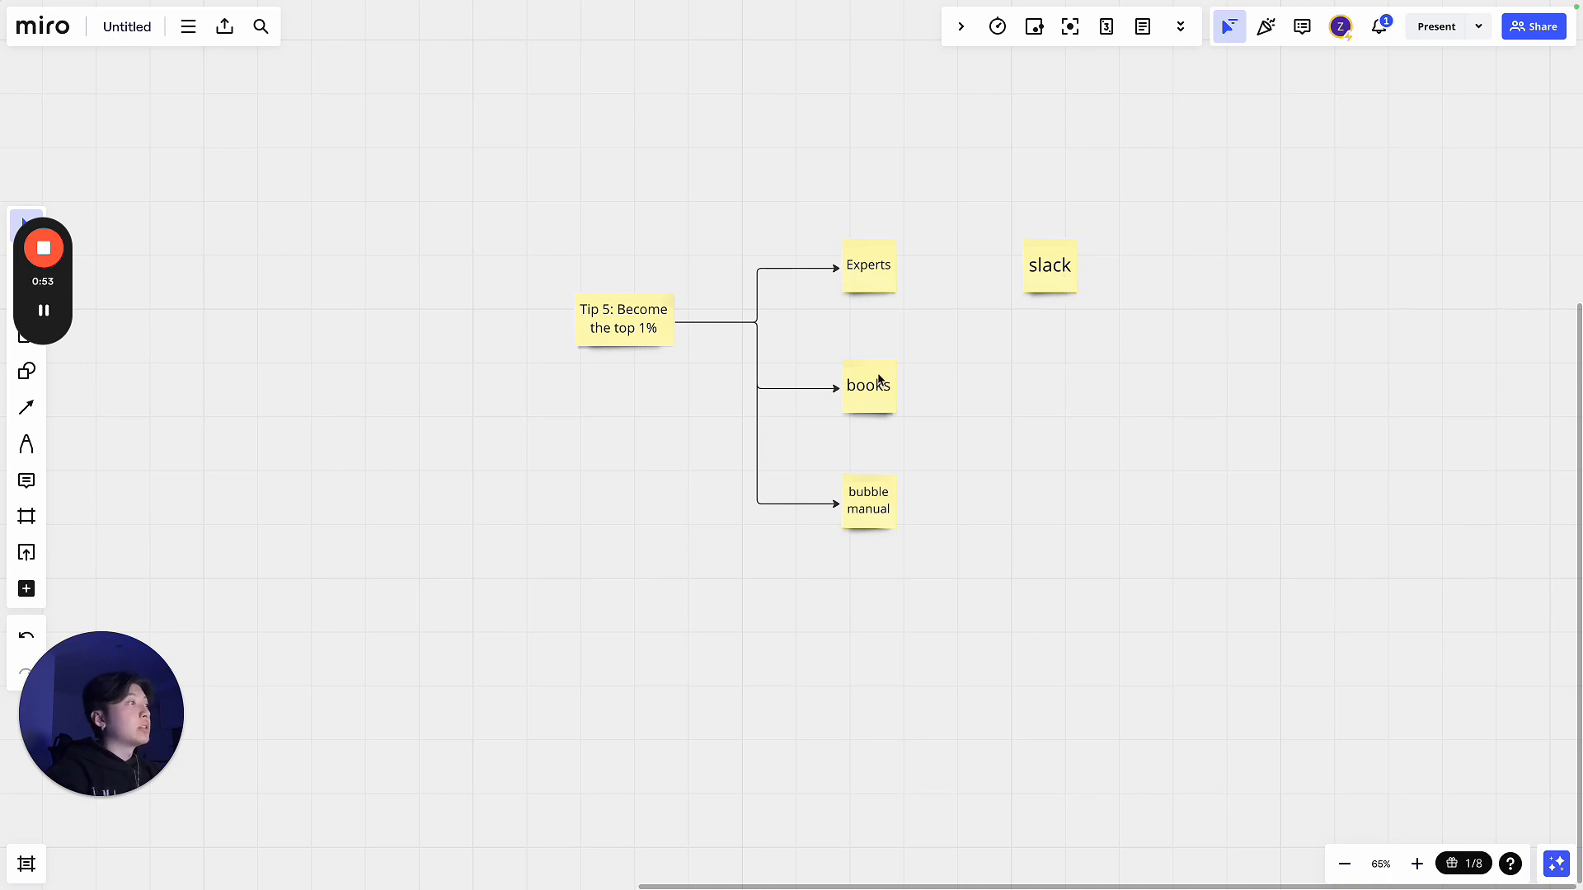
mouse_move(944, 389)
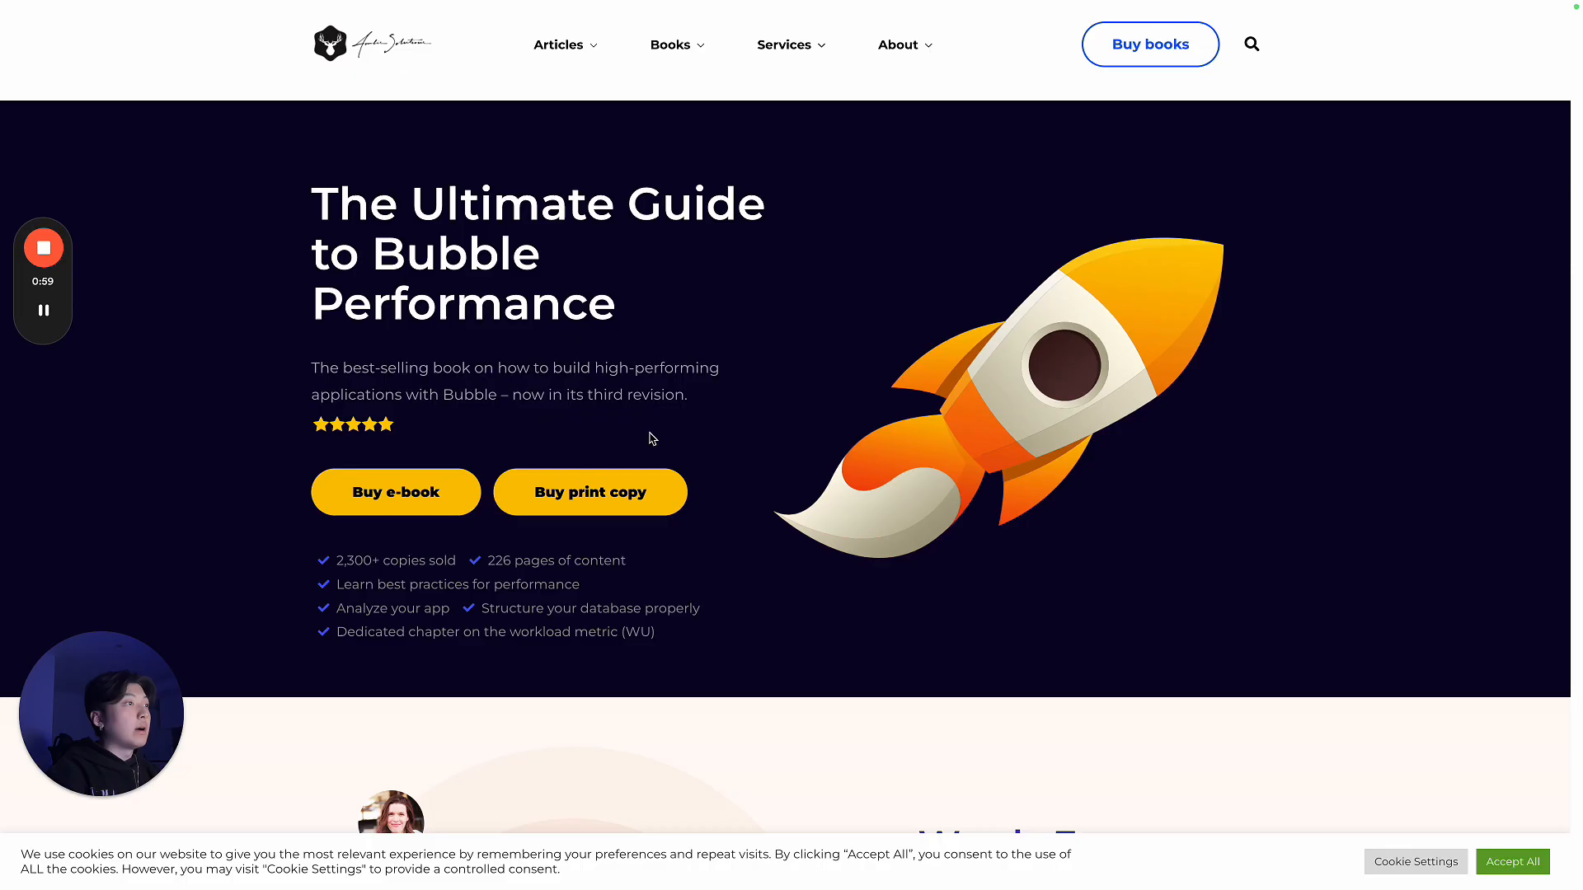
mouse_move(637, 296)
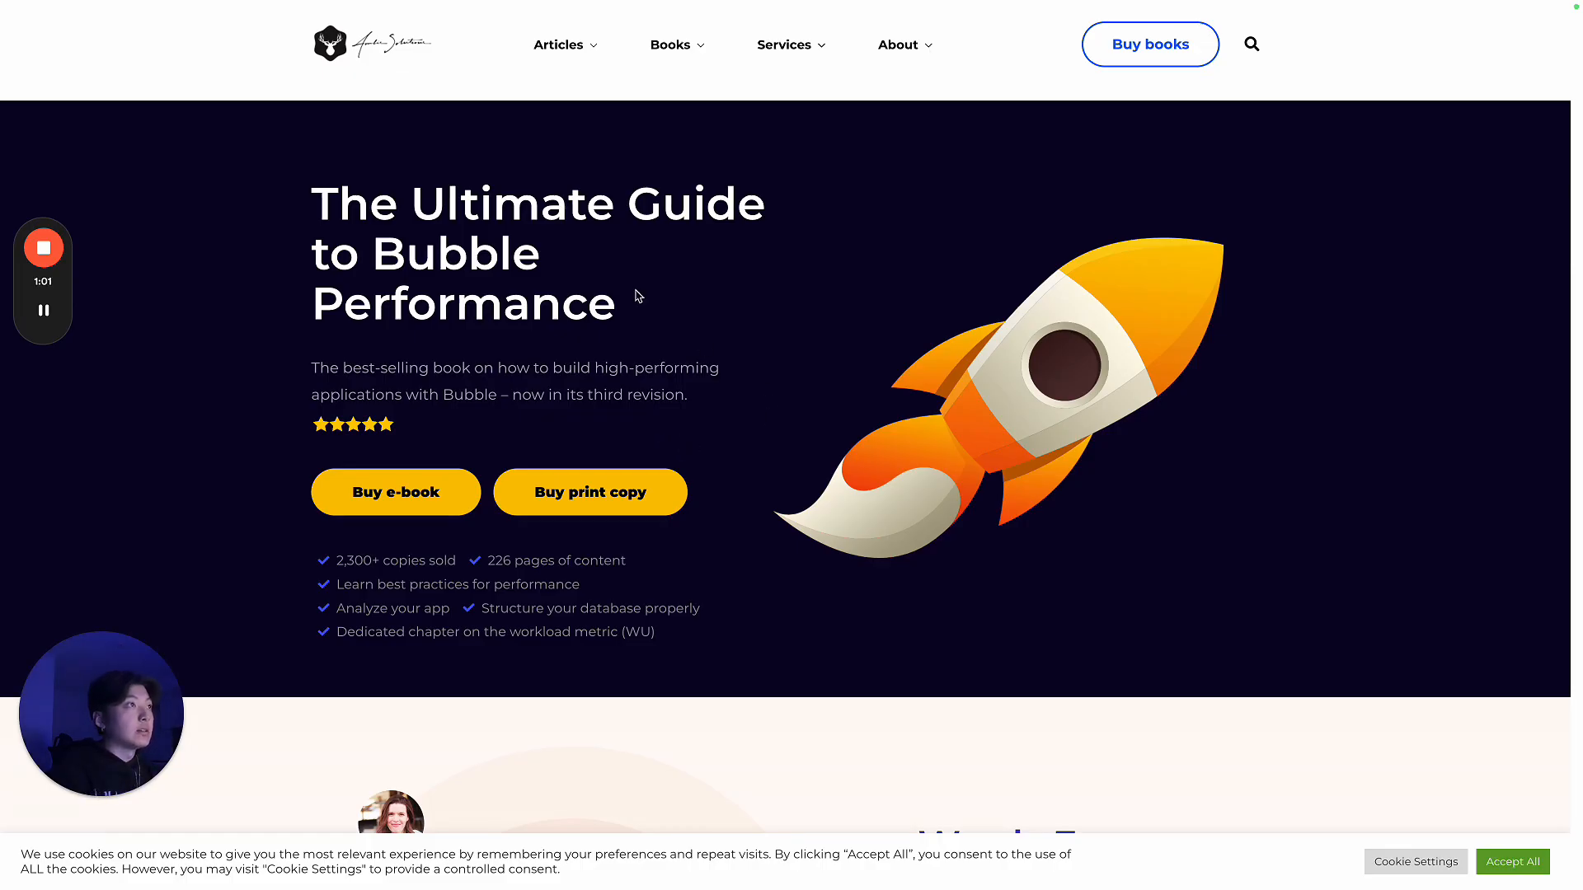
mouse_move(1280, 378)
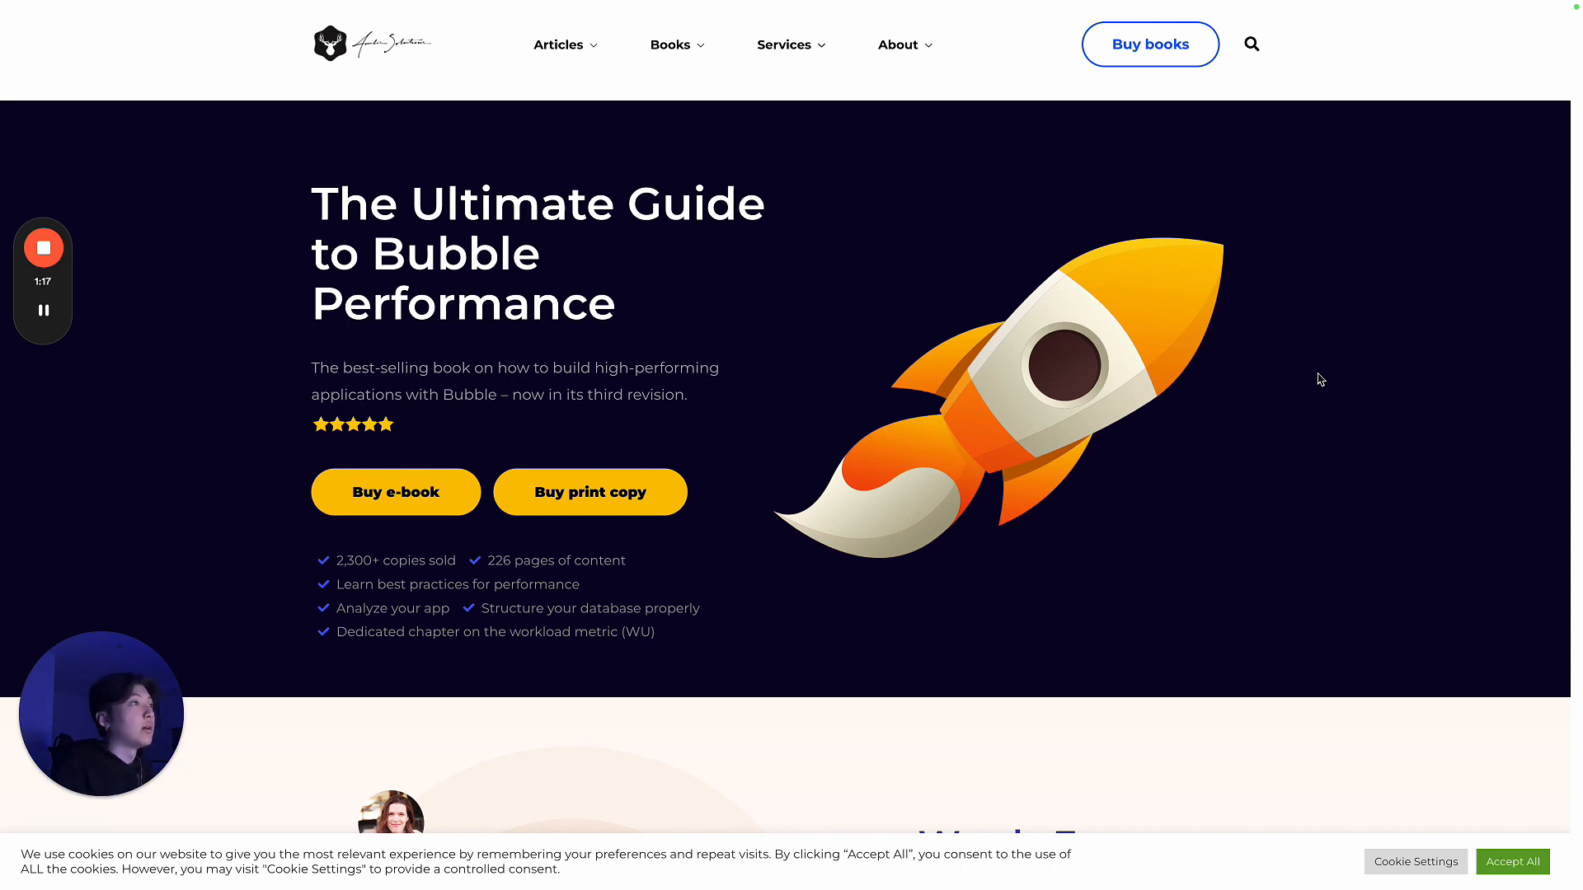
mouse_move(1182, 265)
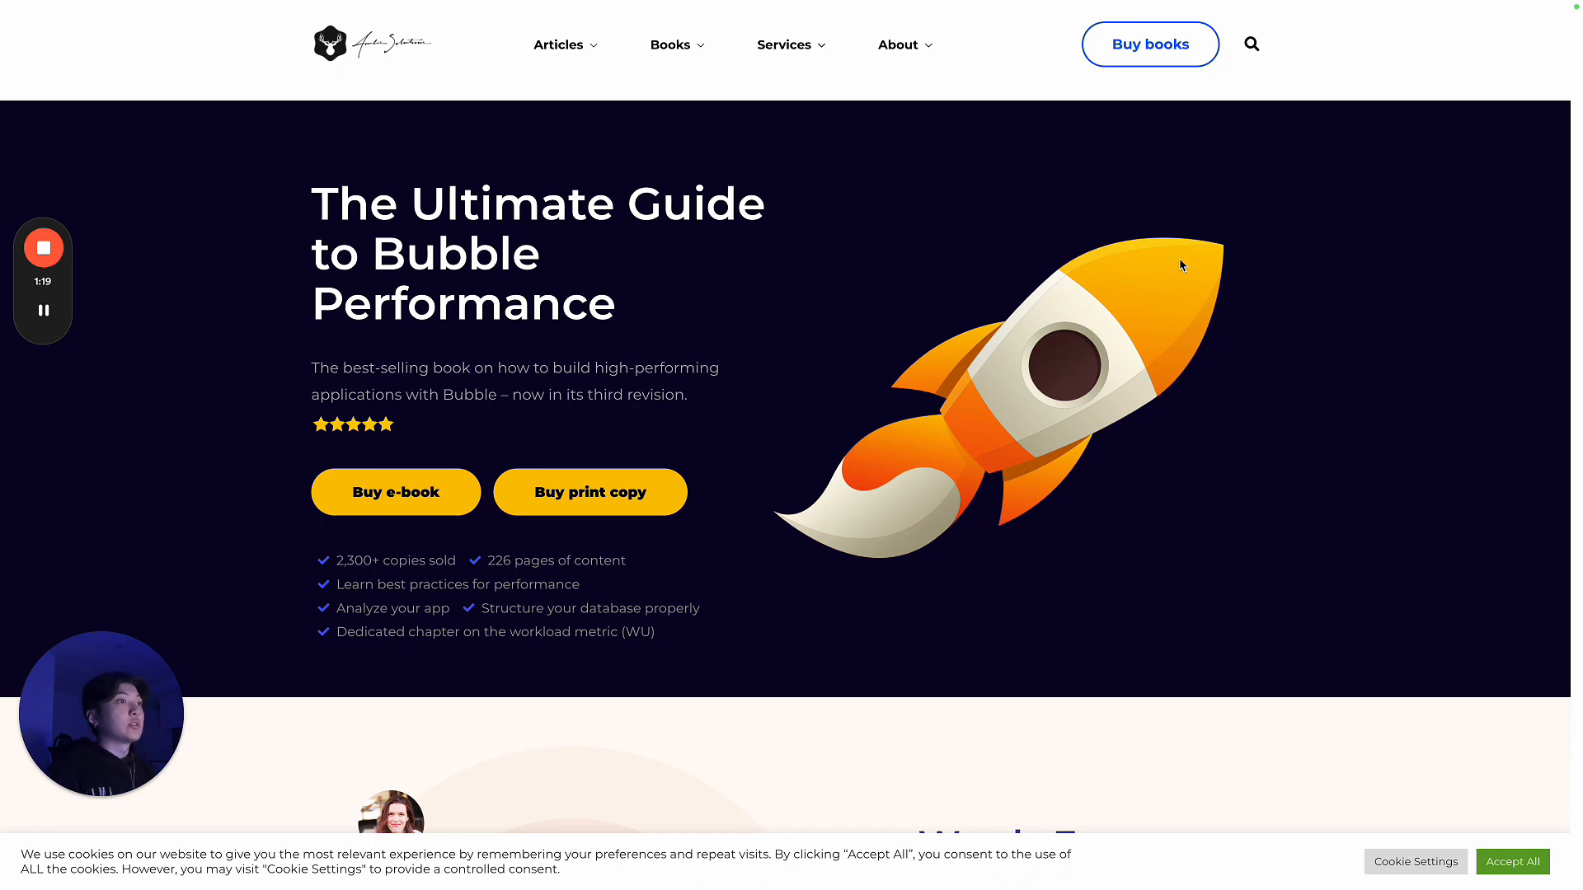
mouse_move(1060, 355)
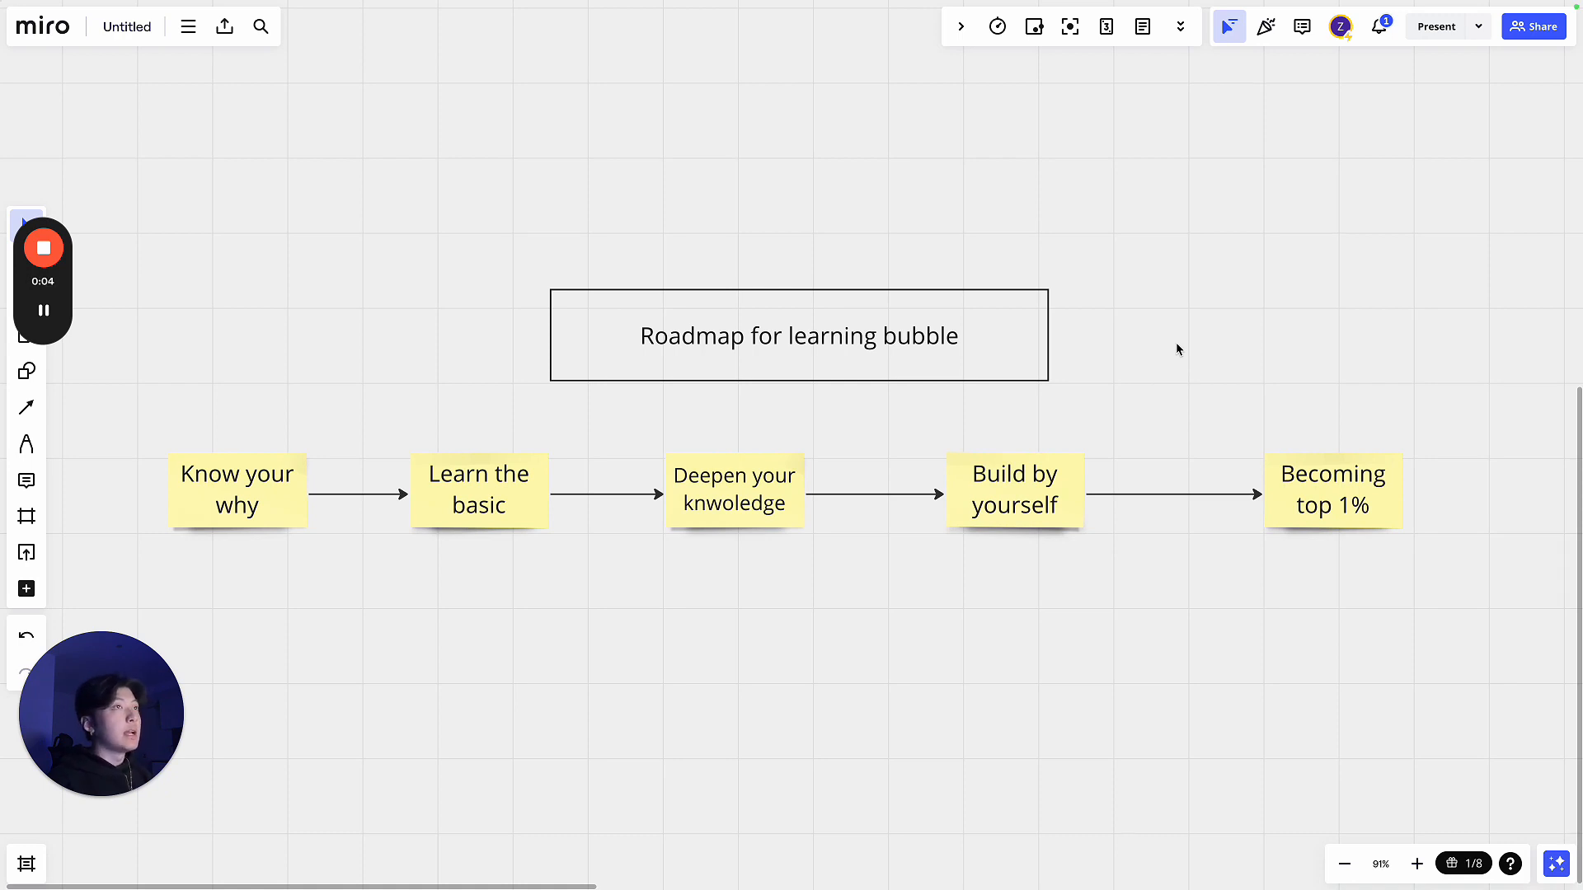
mouse_move(522, 418)
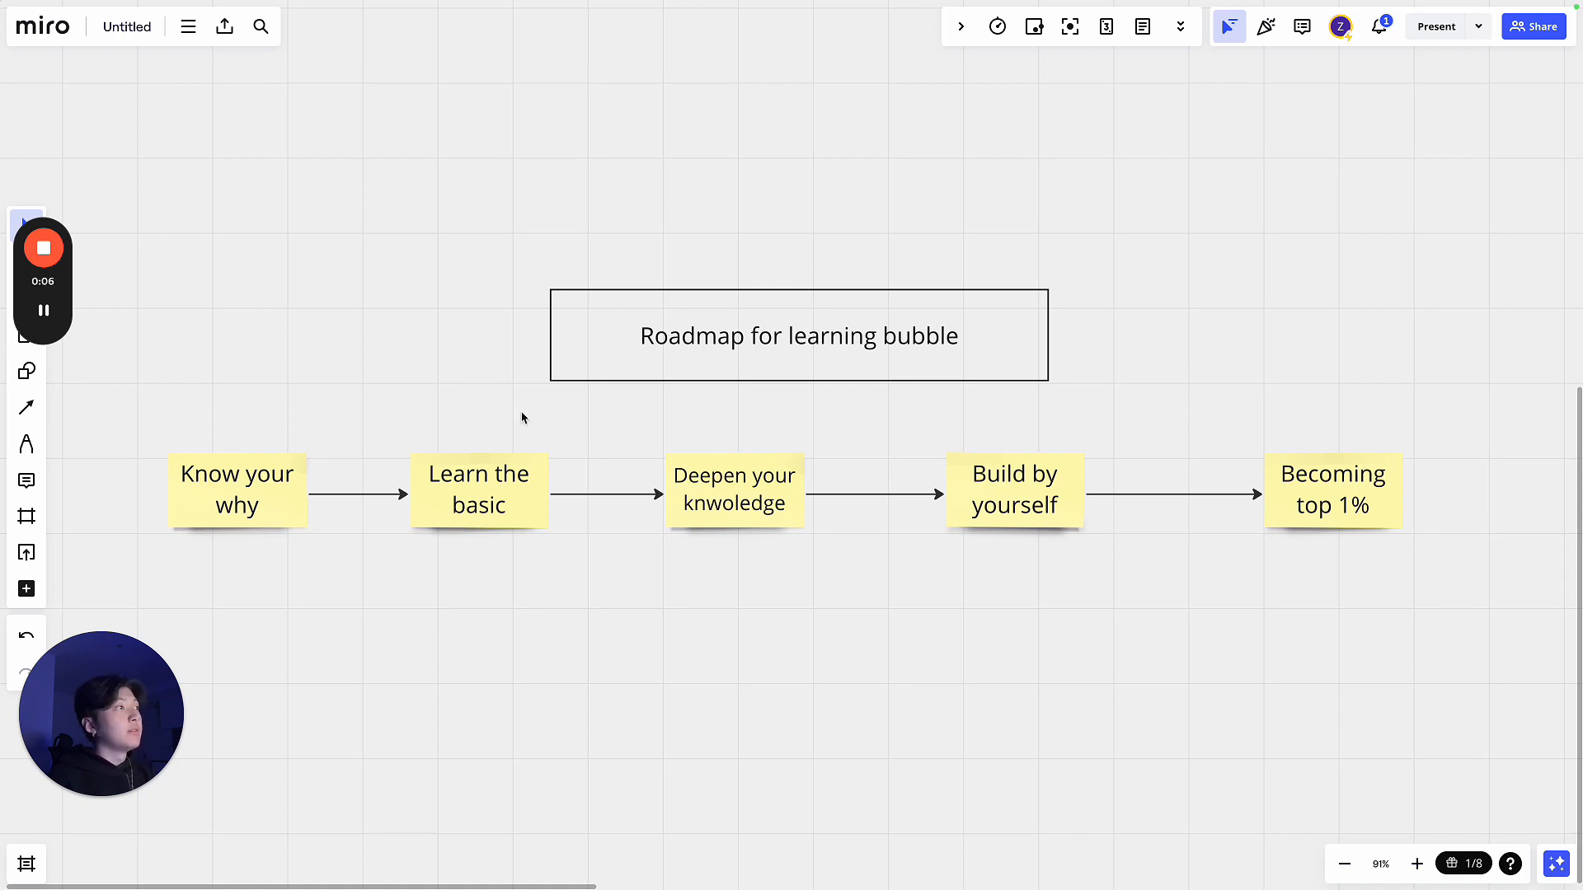
mouse_move(806, 592)
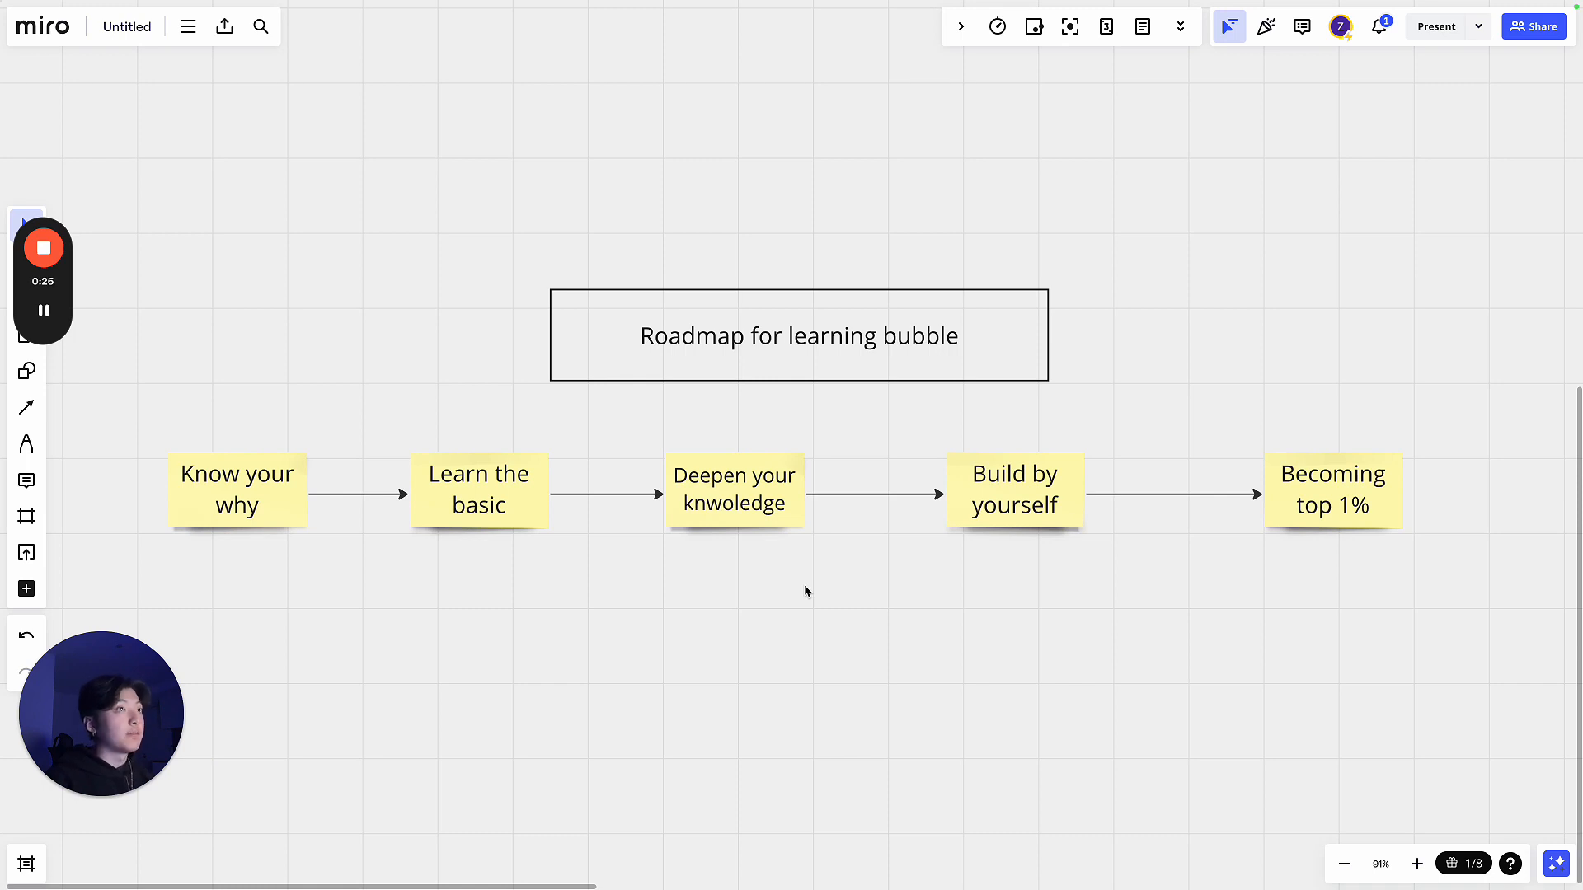
mouse_move(656, 563)
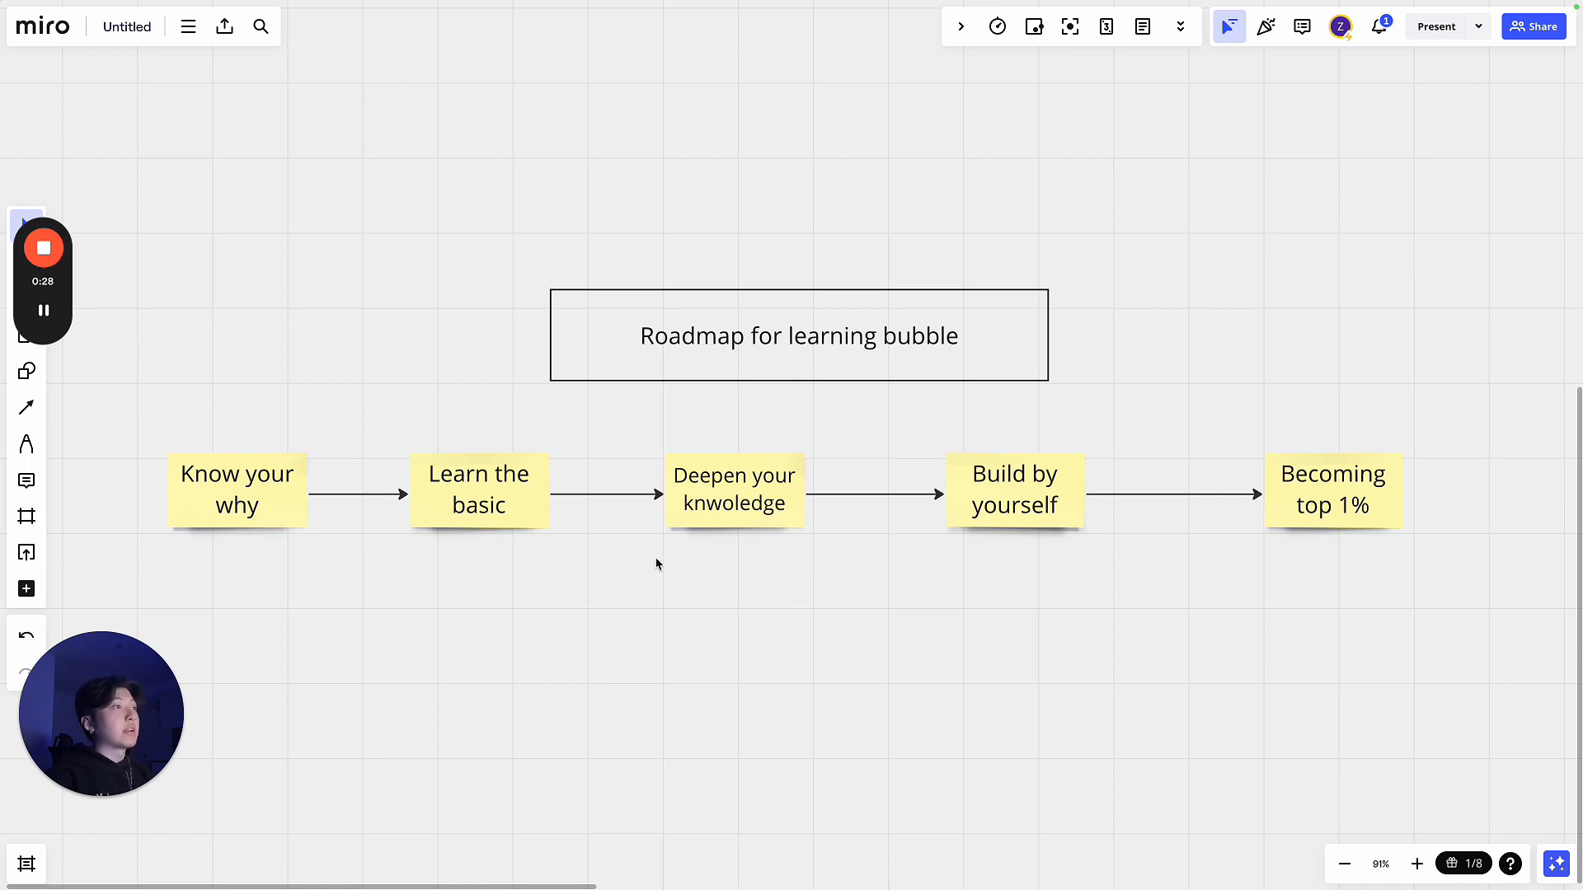
mouse_move(647, 561)
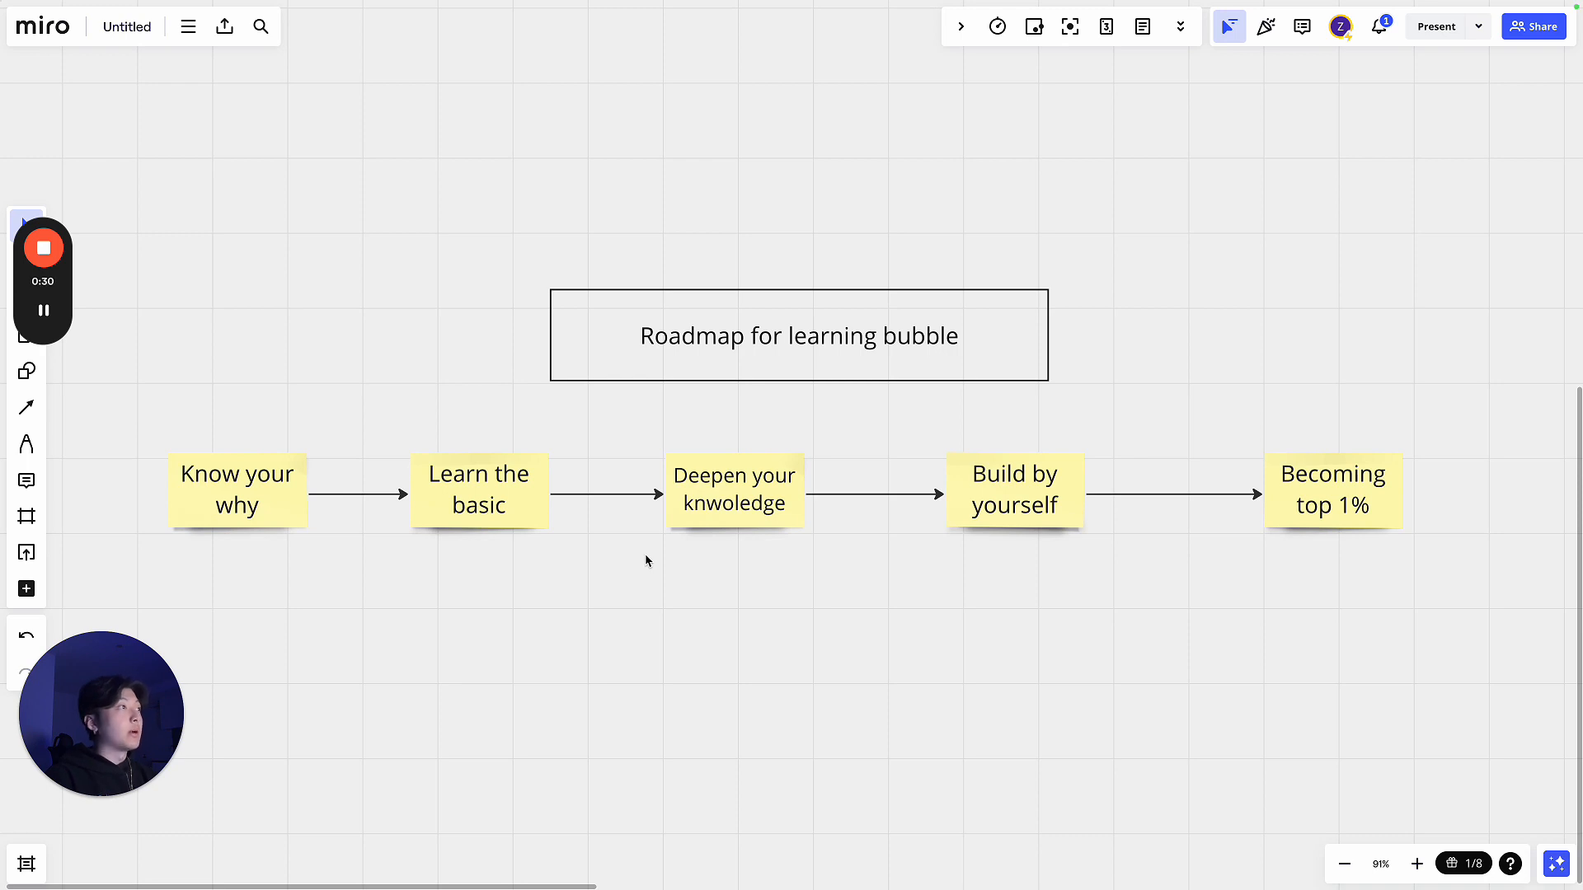
mouse_move(738, 586)
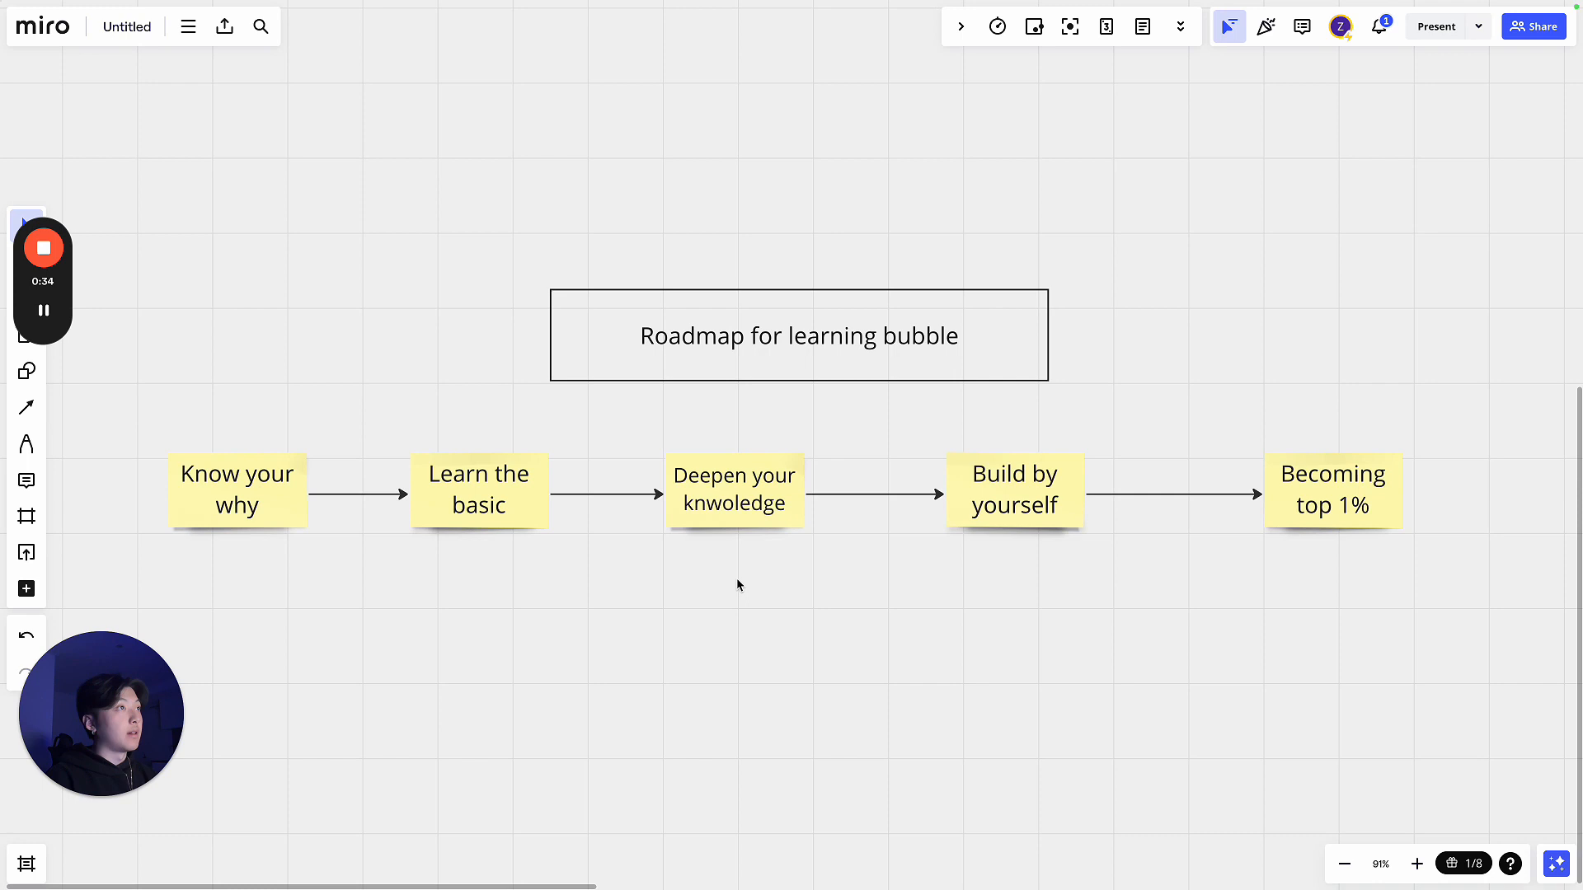
mouse_move(935, 558)
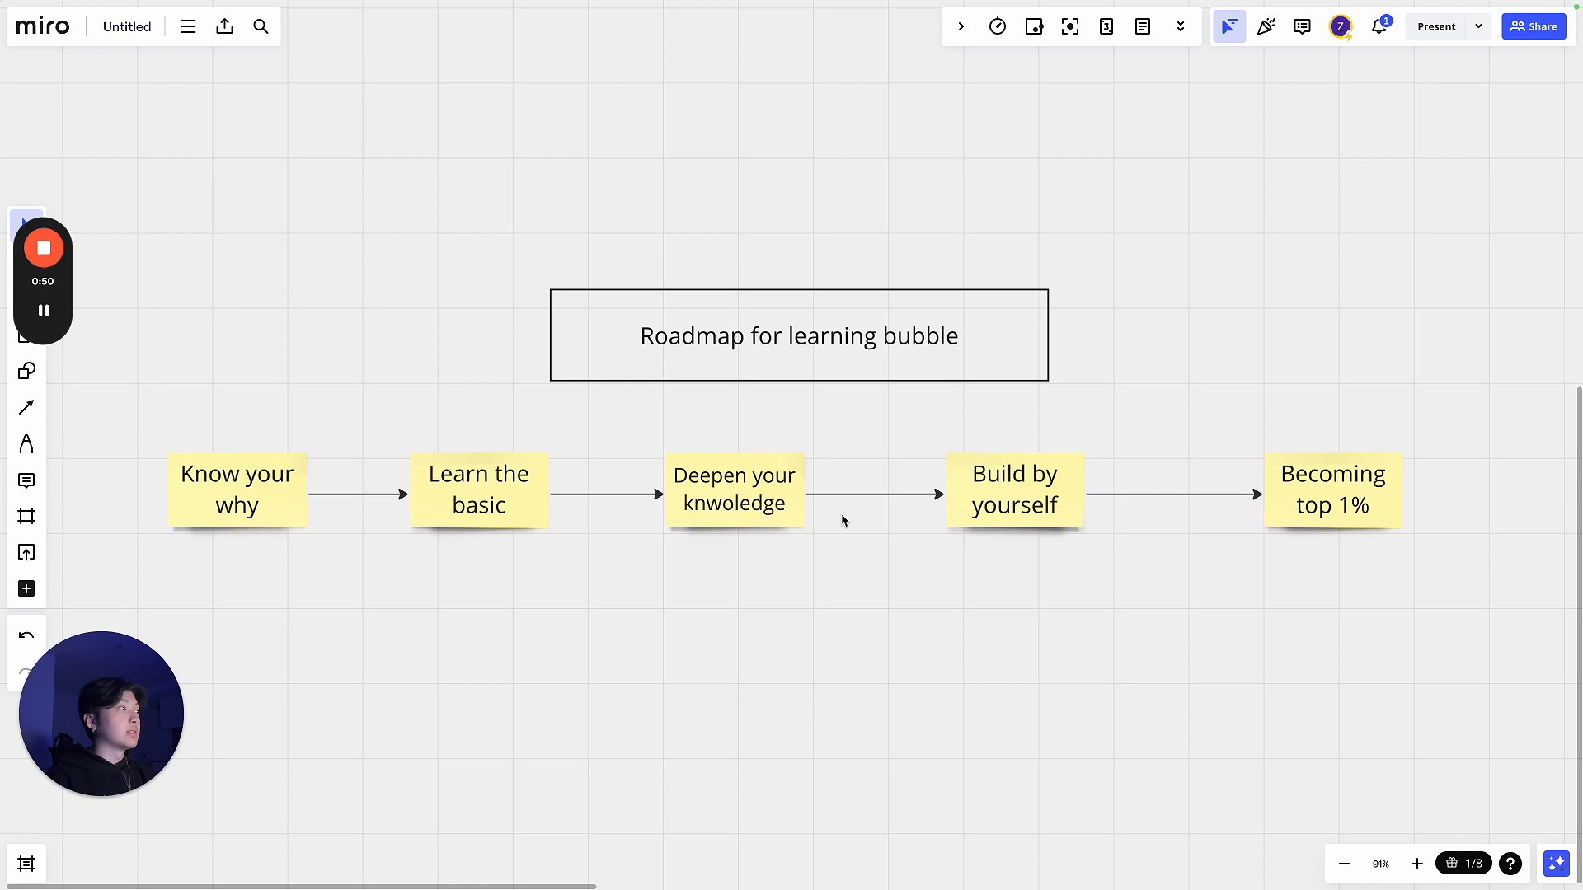
mouse_move(390, 465)
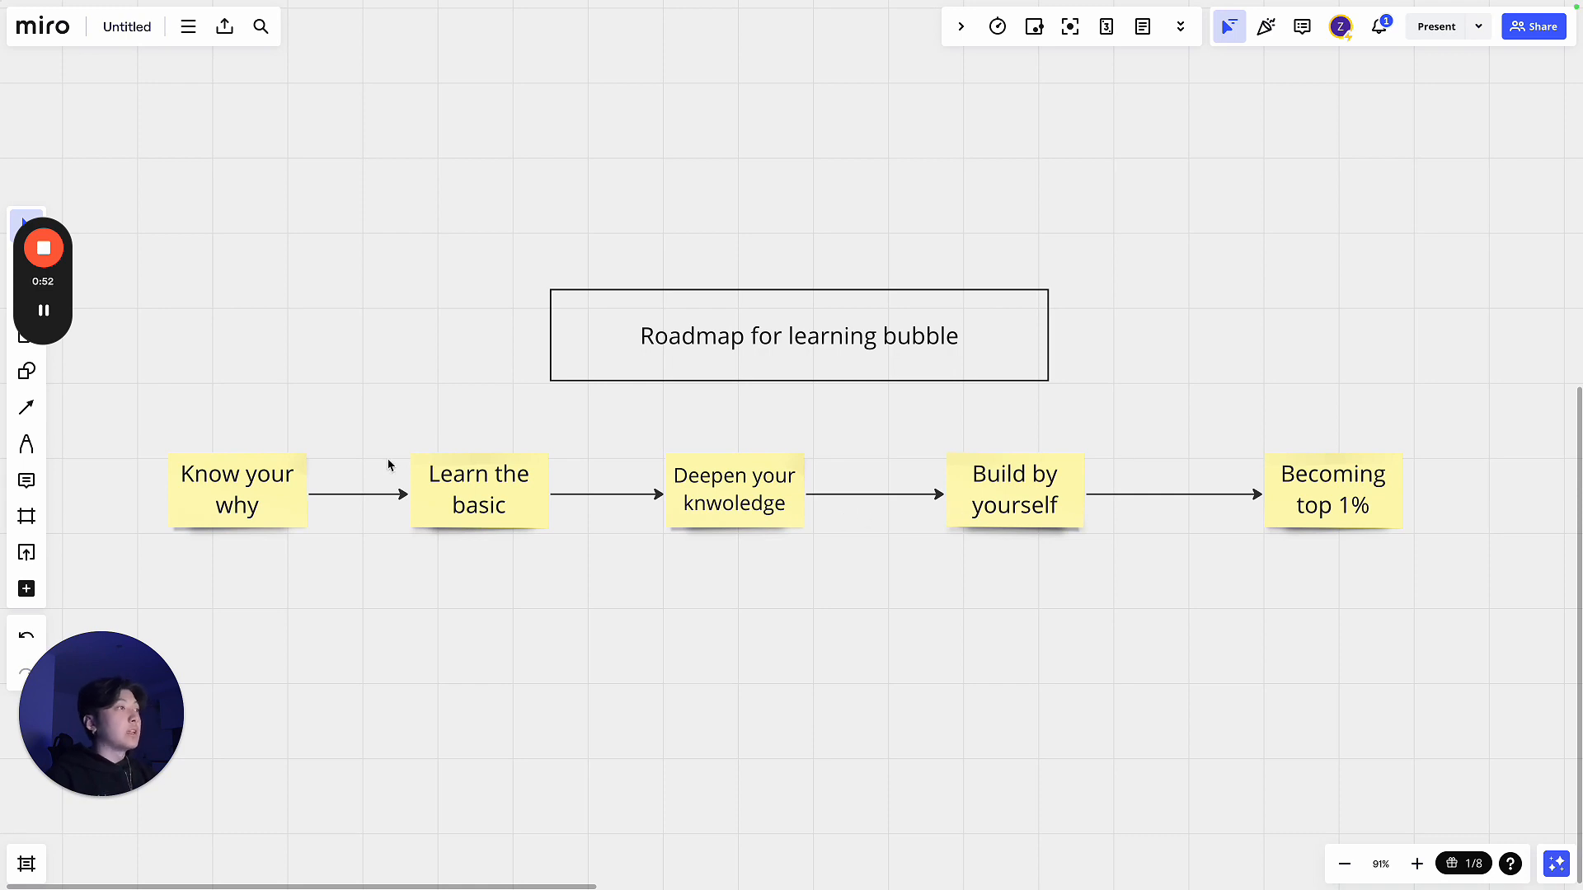
mouse_move(1430, 476)
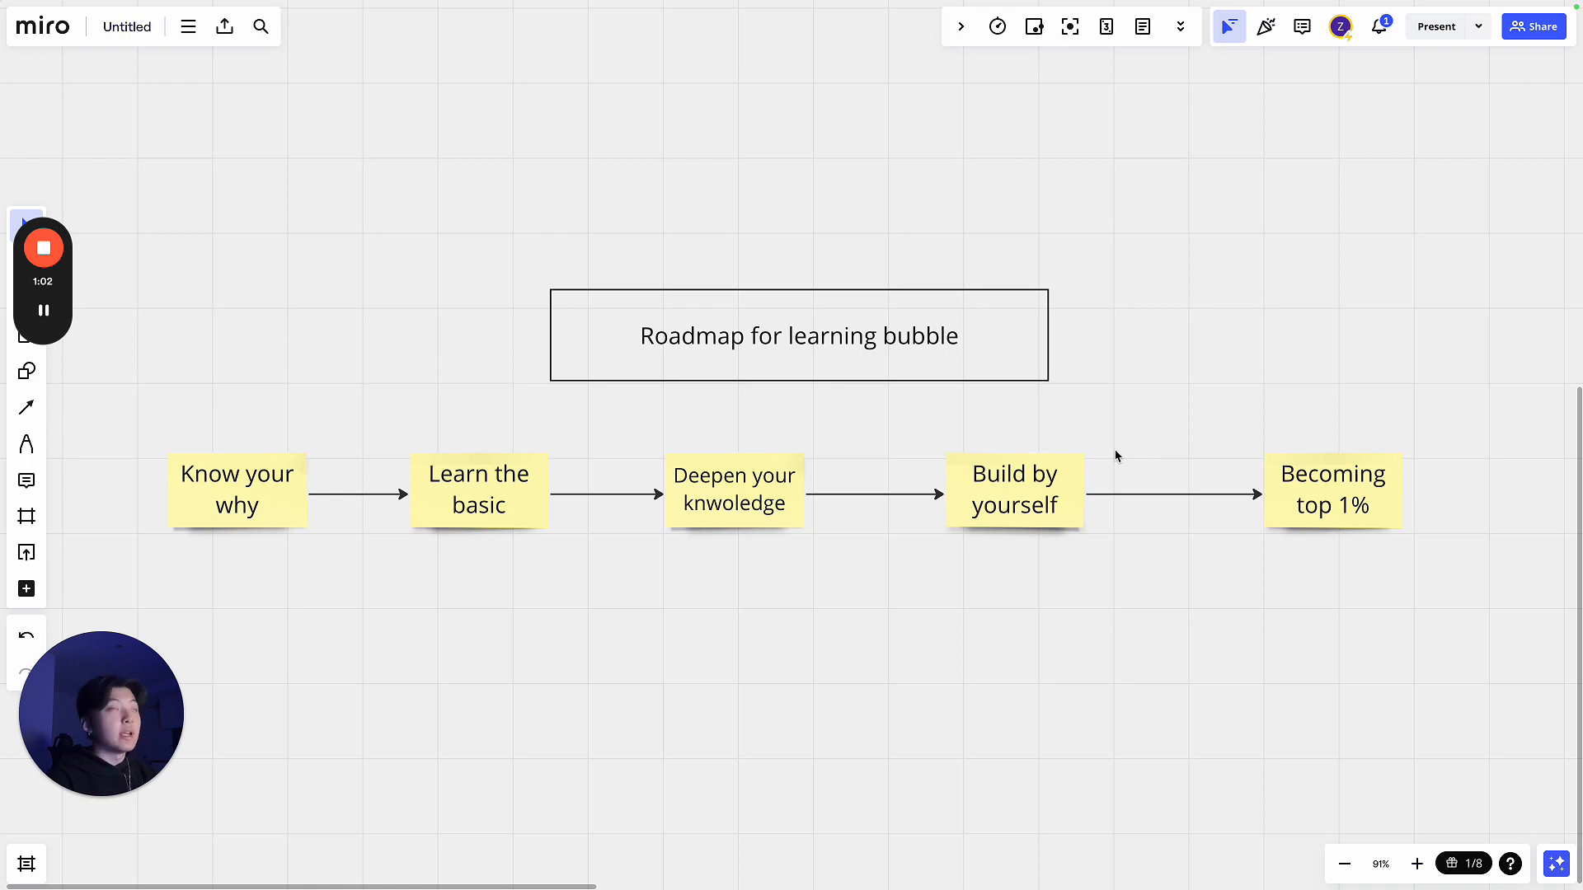
mouse_move(1019, 450)
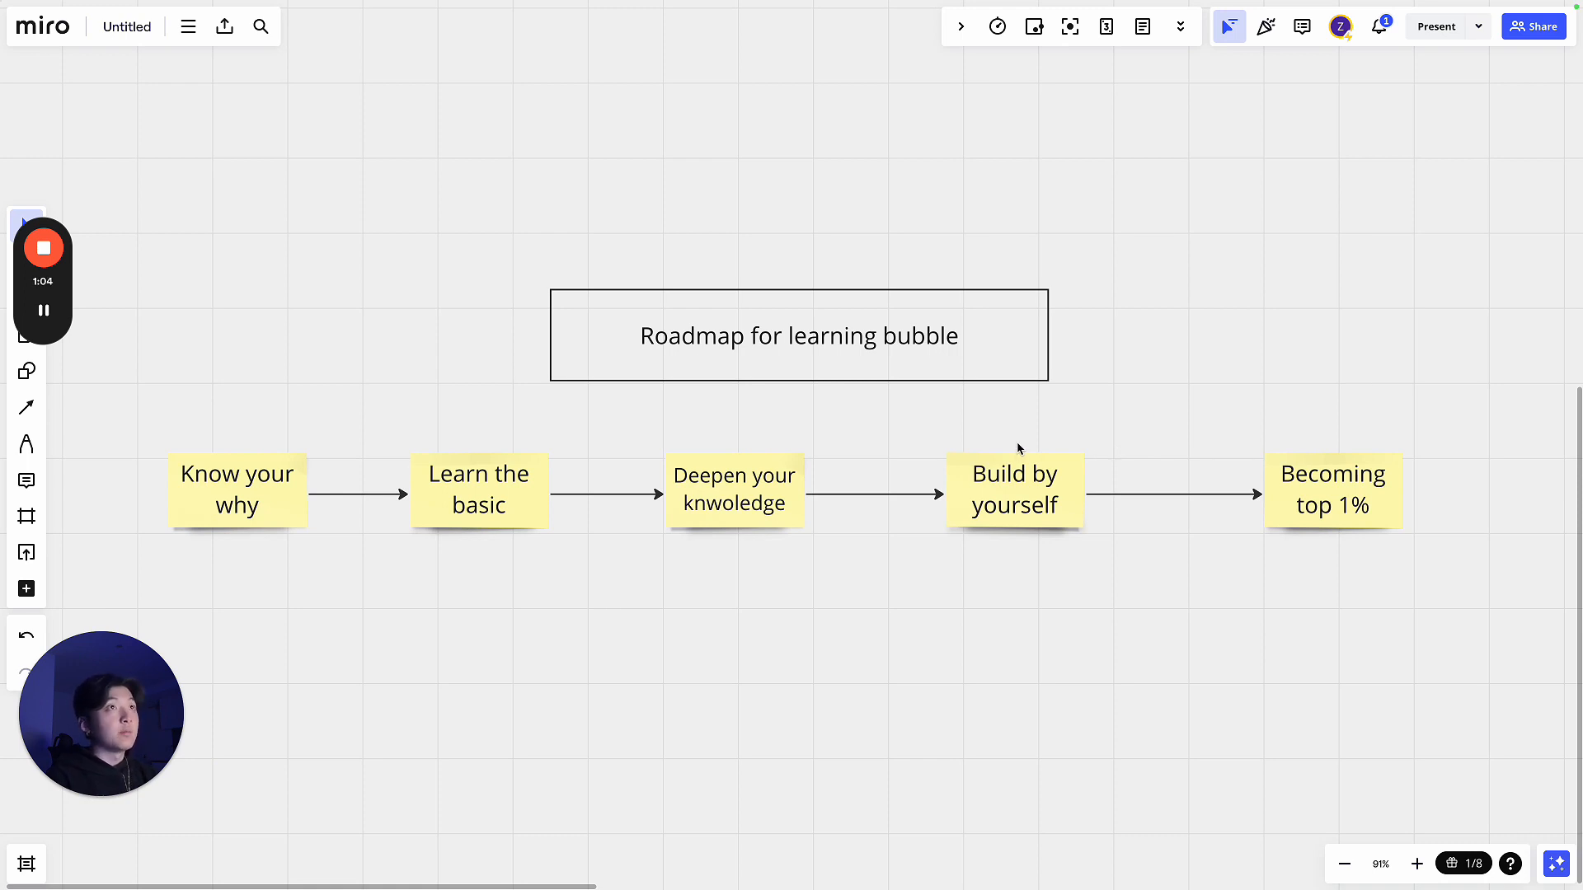
mouse_move(1053, 485)
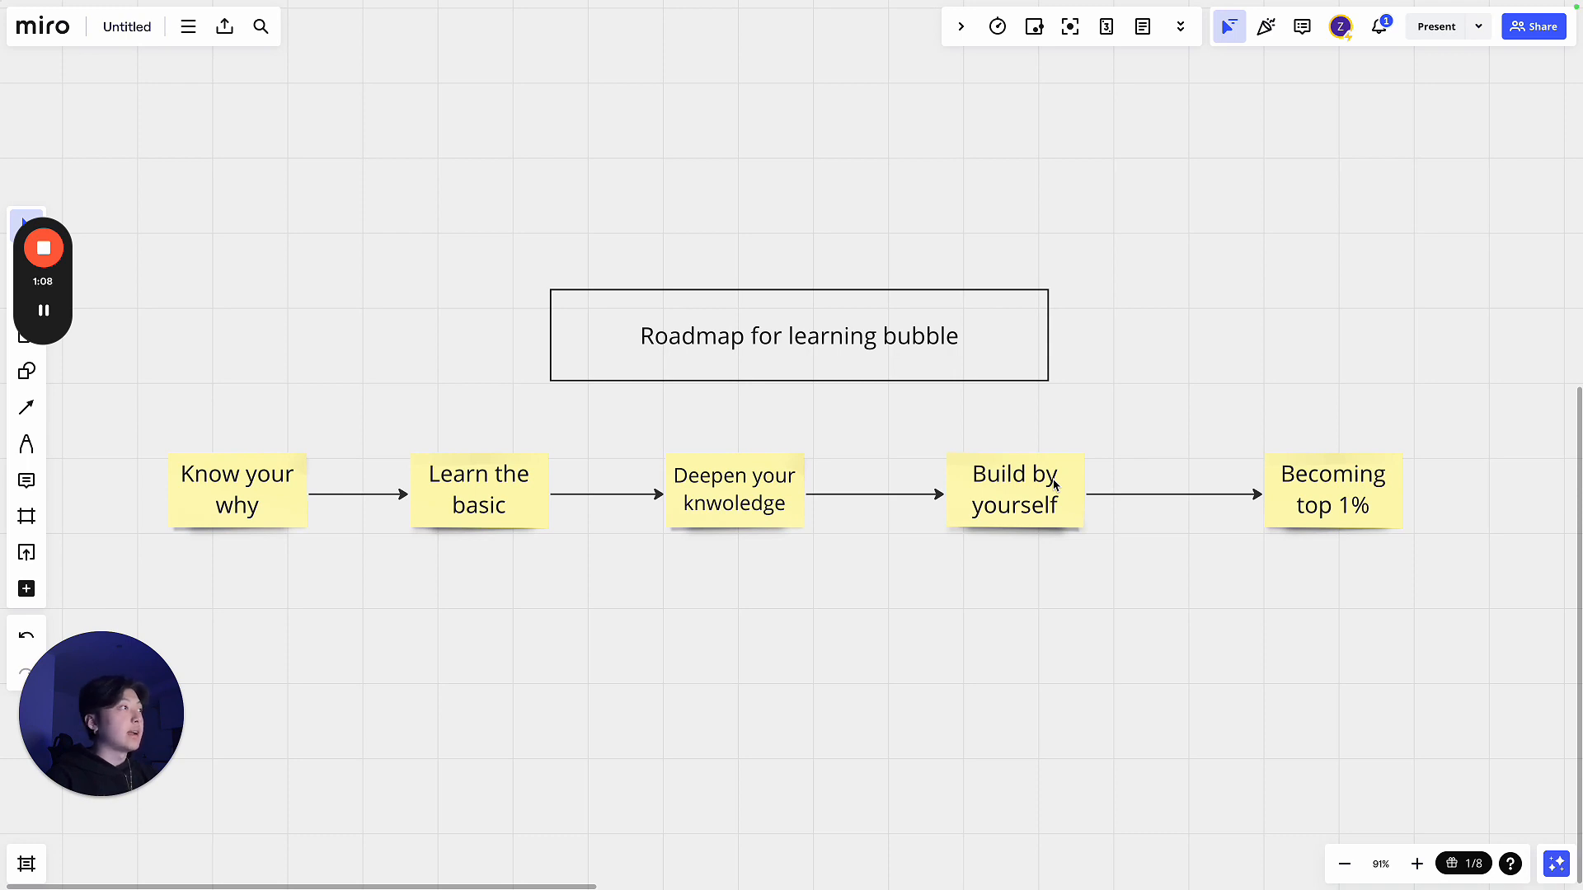
mouse_move(1212, 454)
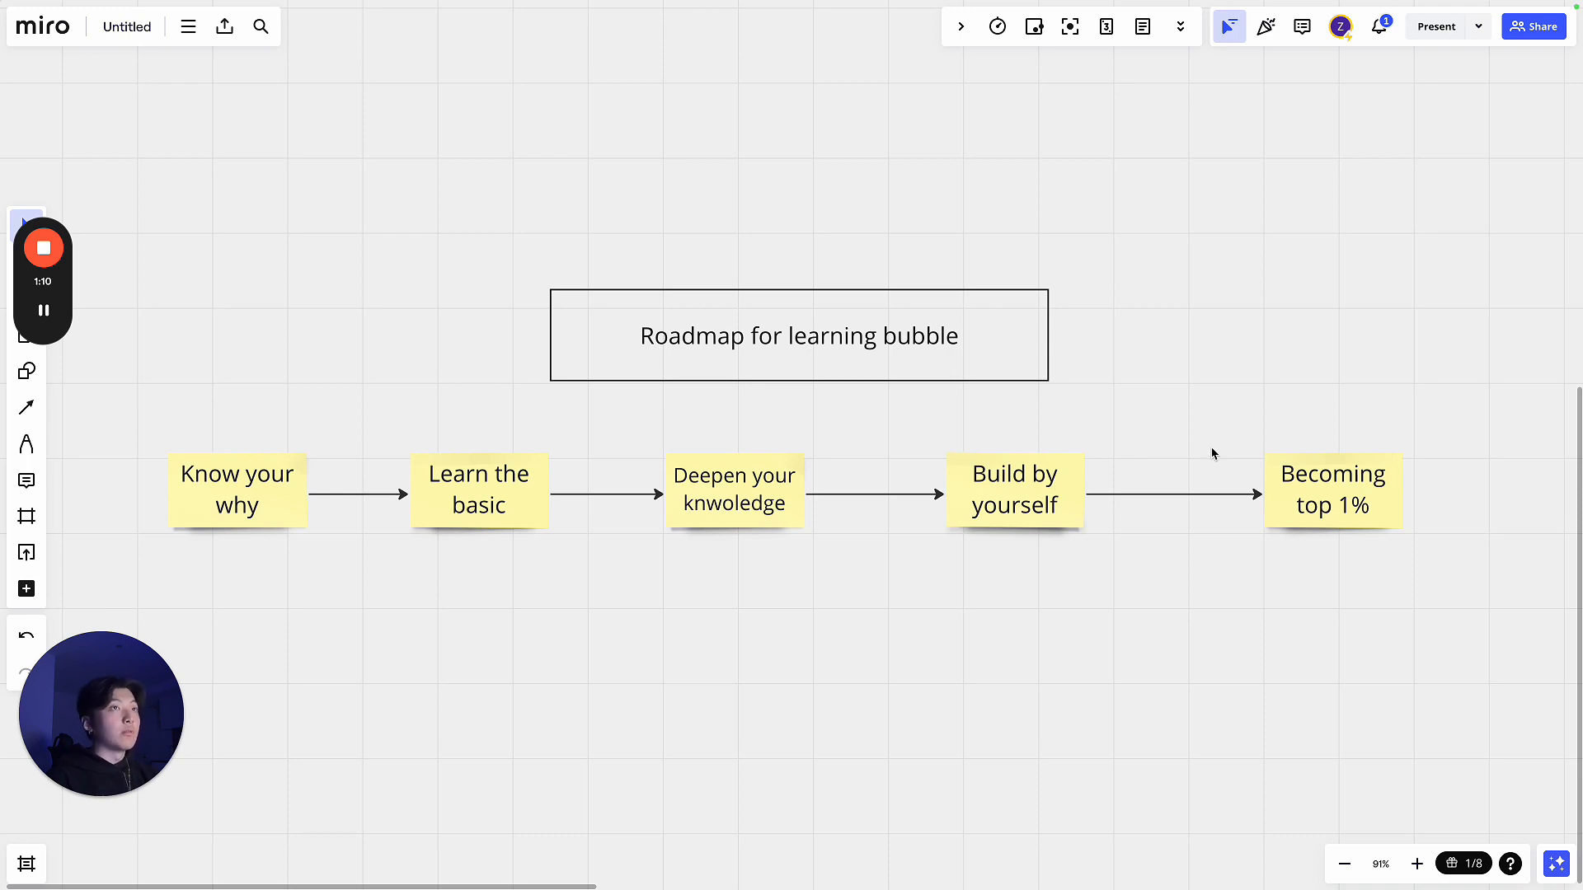